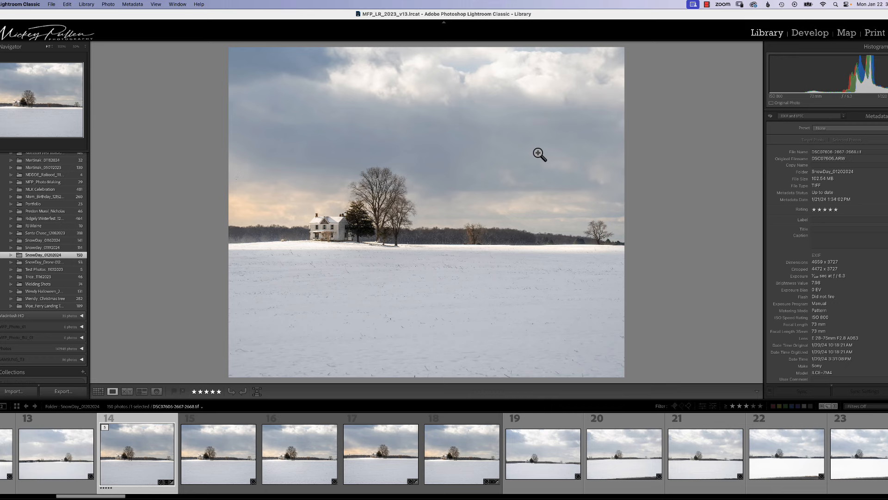
mouse_move(301, 145)
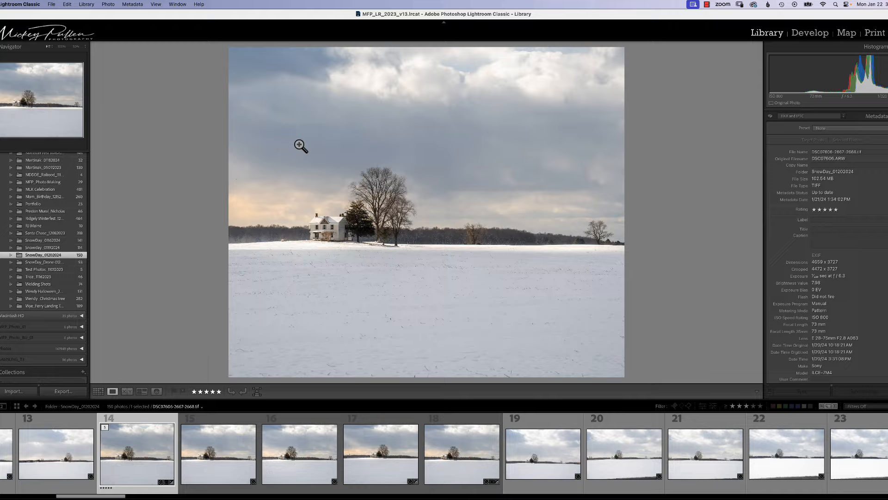
View the photo's Edit In editor list, then bring up Lightroom's Preferences
right_click(300, 145)
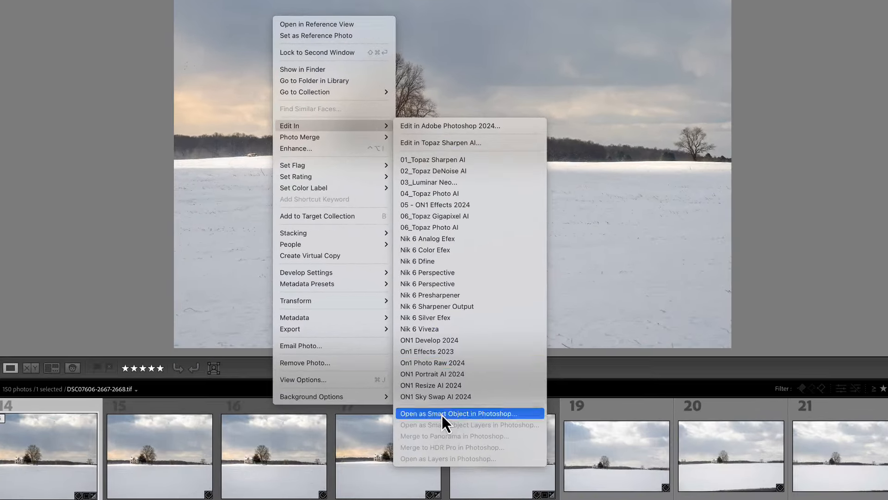
mouse_move(436, 195)
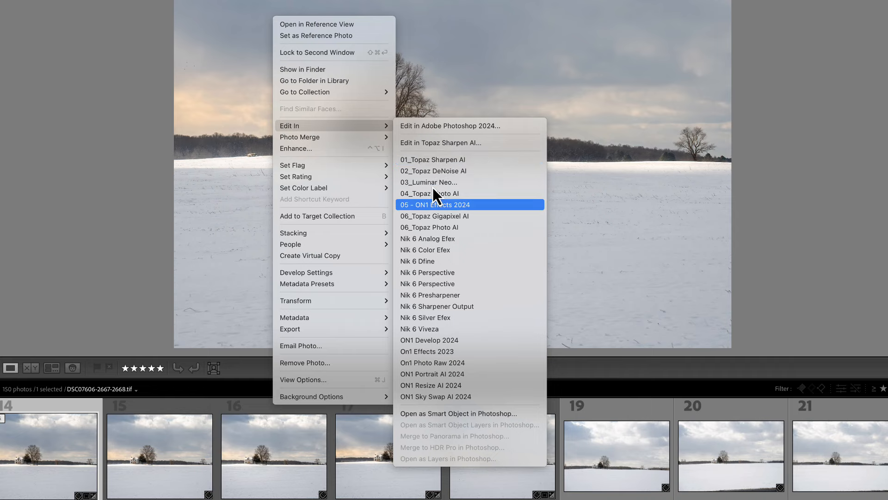
mouse_move(459, 329)
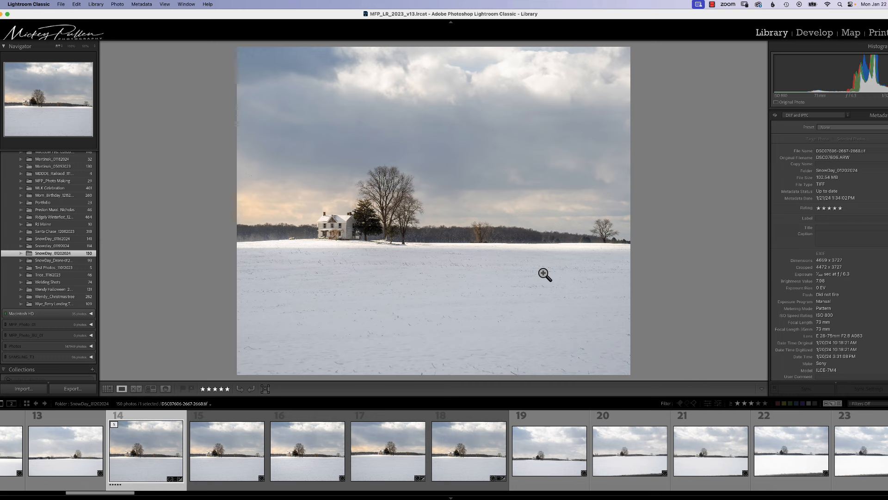
left_click(29, 3)
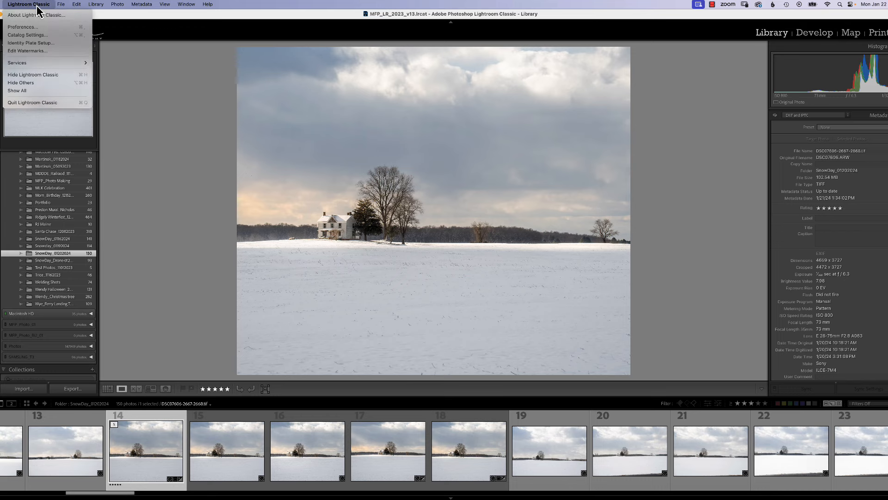
mouse_move(22, 27)
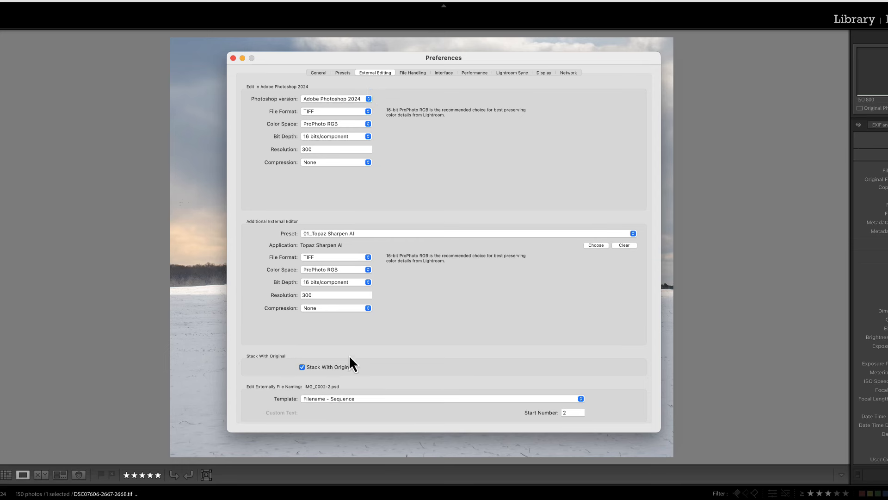
mouse_move(252, 306)
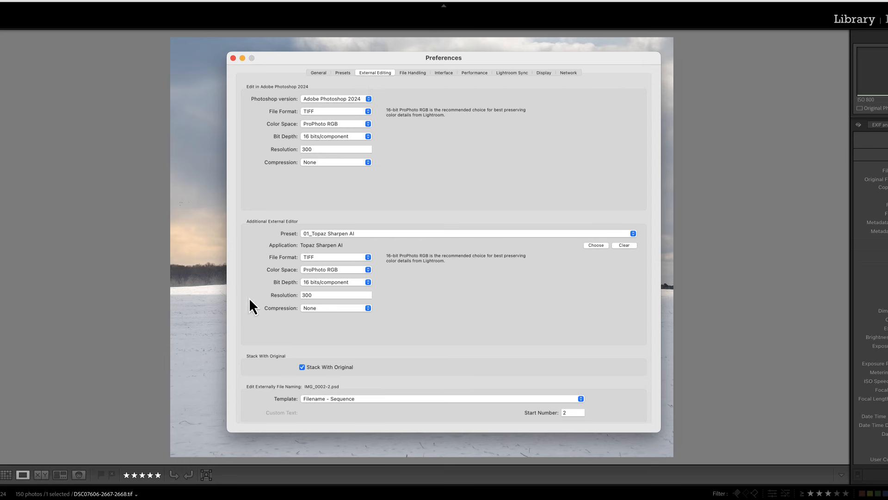
mouse_move(397, 254)
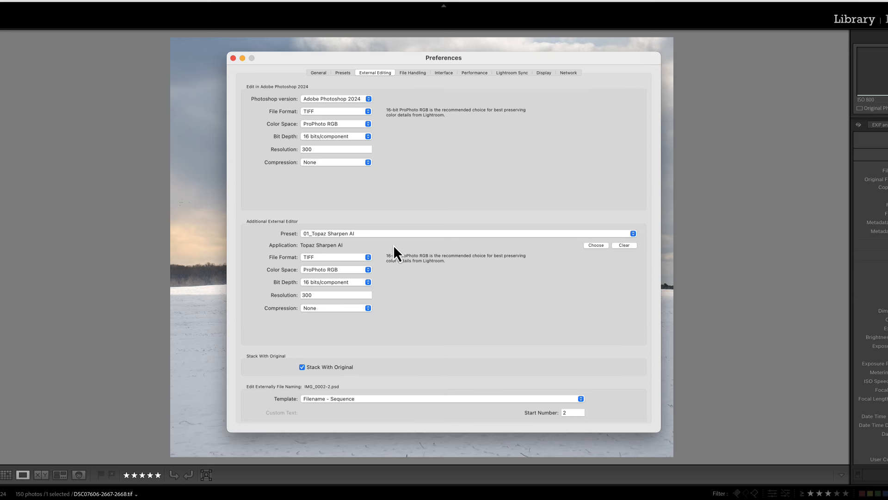
mouse_move(603, 271)
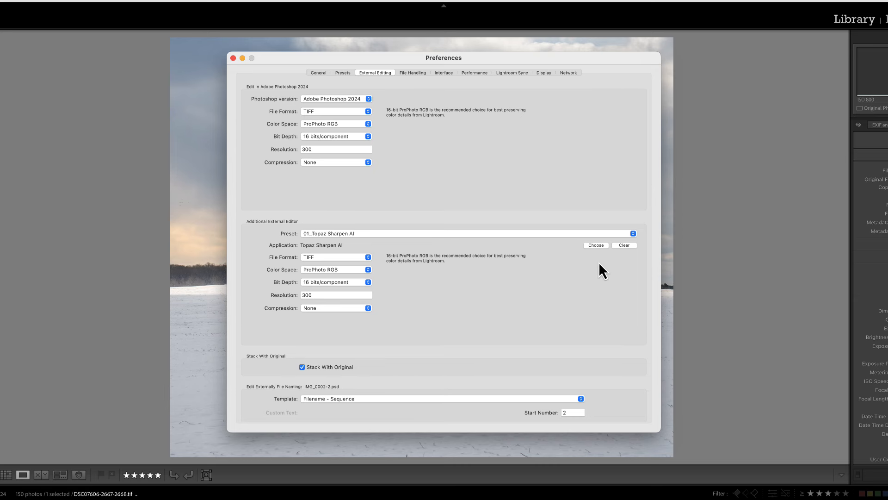
mouse_move(397, 286)
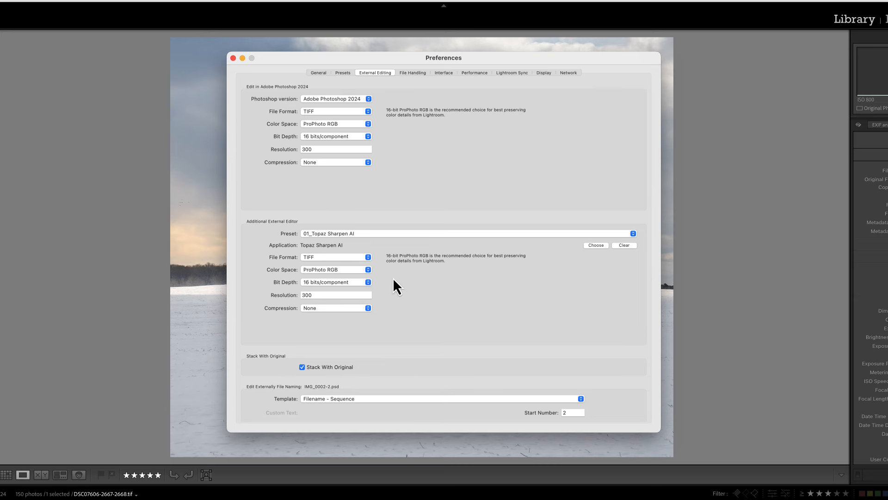
mouse_move(331, 242)
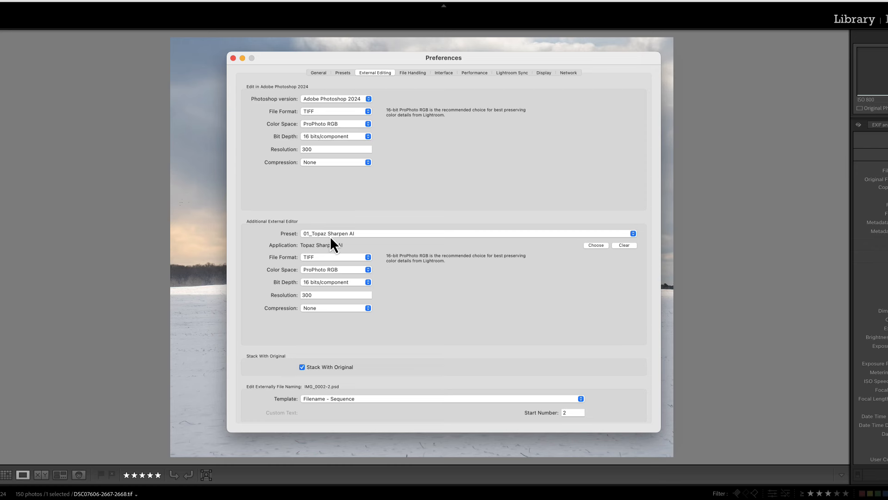
mouse_move(371, 243)
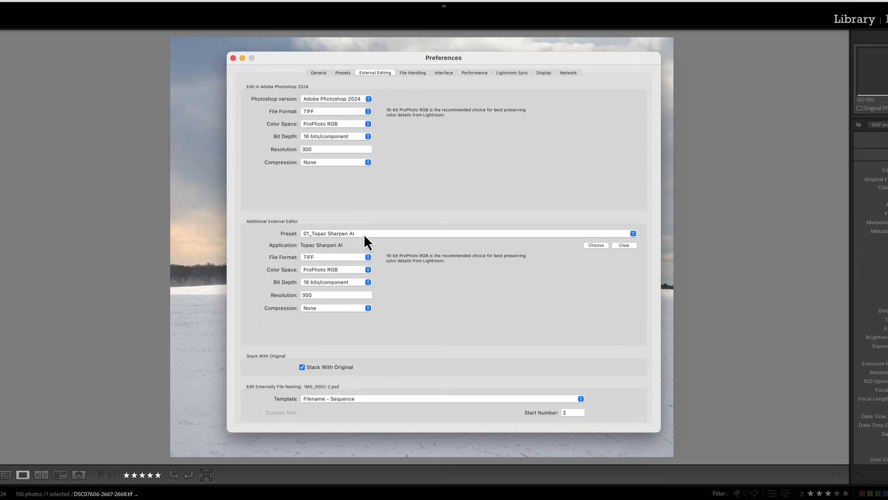
mouse_move(352, 244)
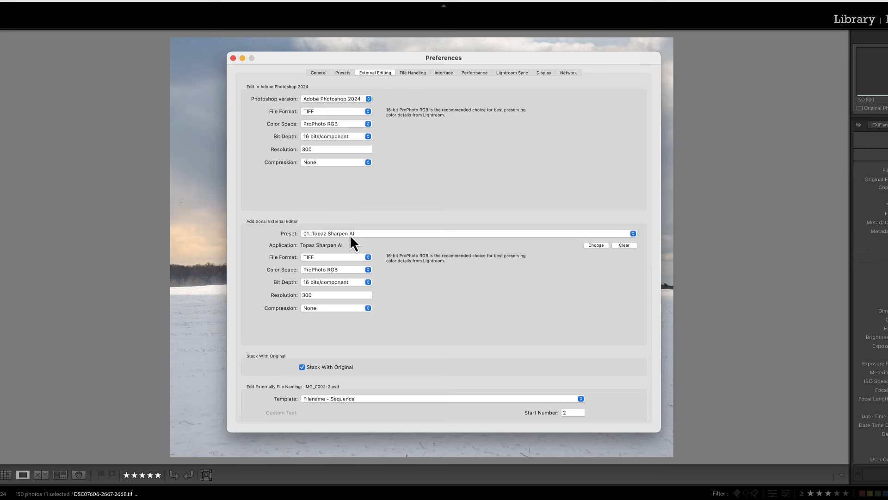
mouse_move(609, 256)
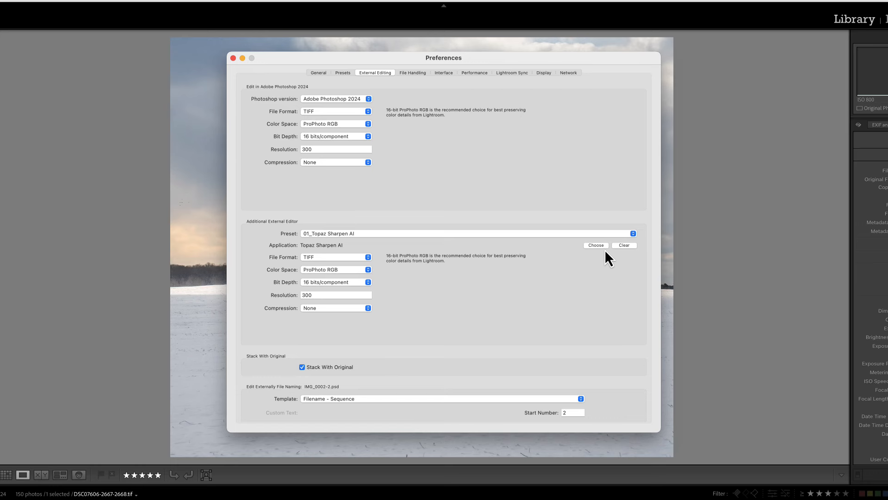
mouse_move(599, 256)
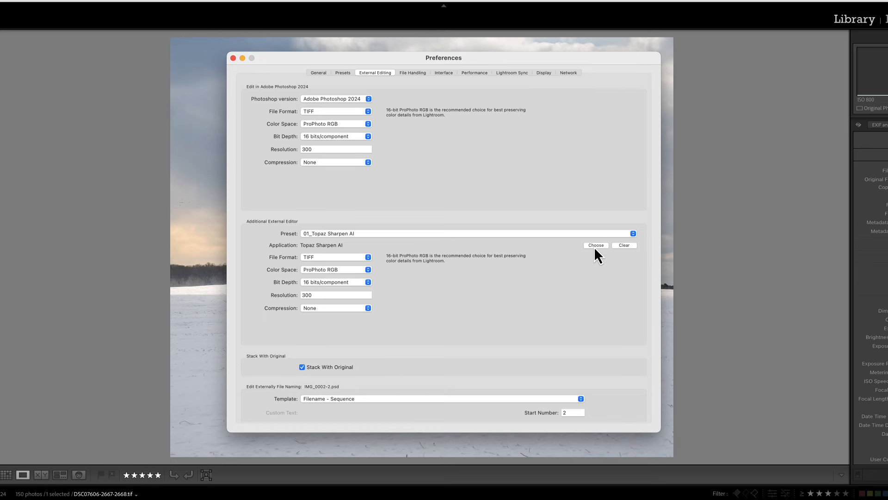
Choose ON1 Effects 2023 from Applications as the additional external editor
left_click(594, 244)
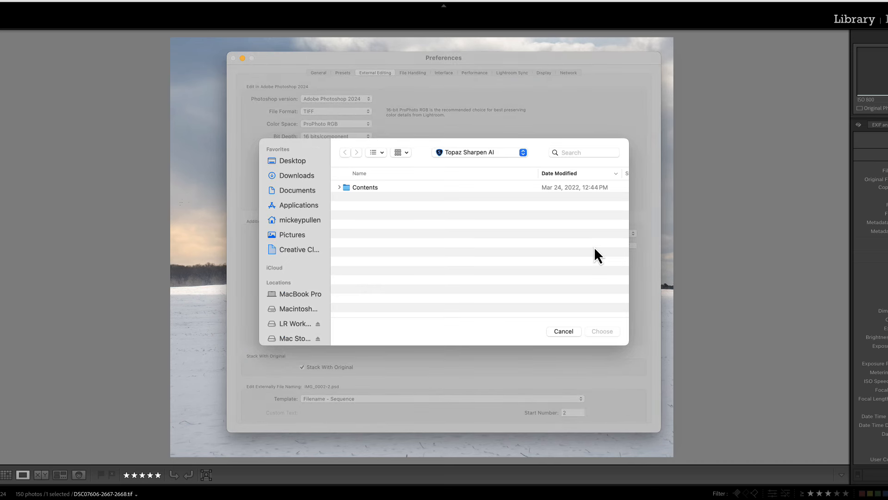
mouse_move(294, 214)
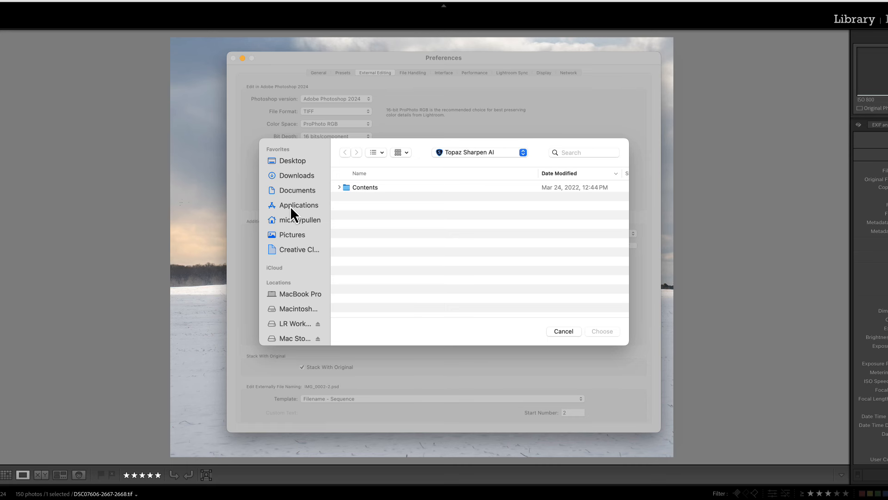
left_click(298, 205)
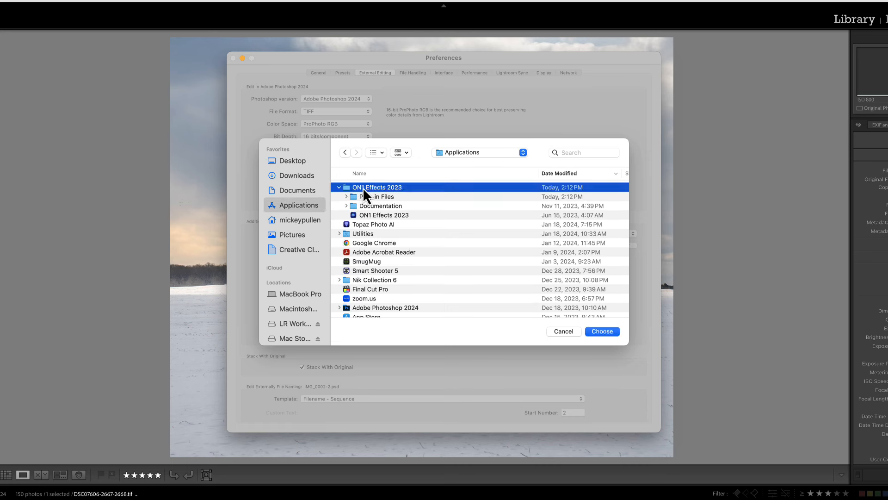
mouse_move(364, 223)
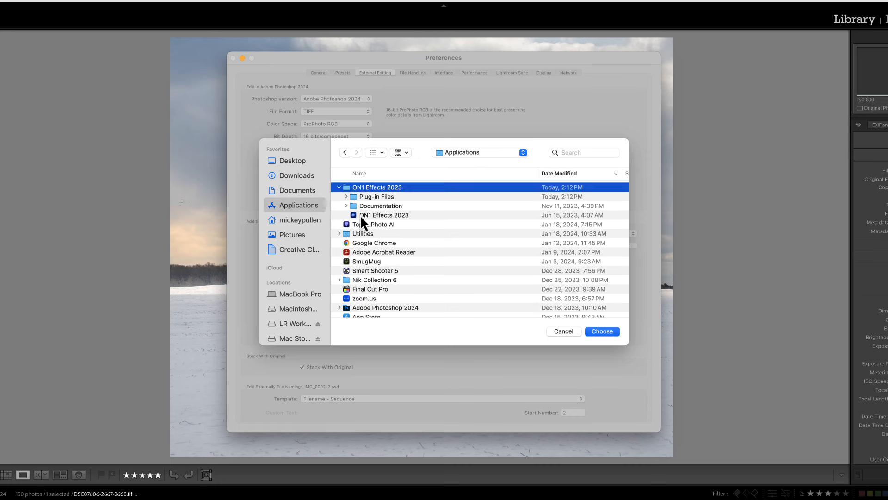
mouse_move(371, 227)
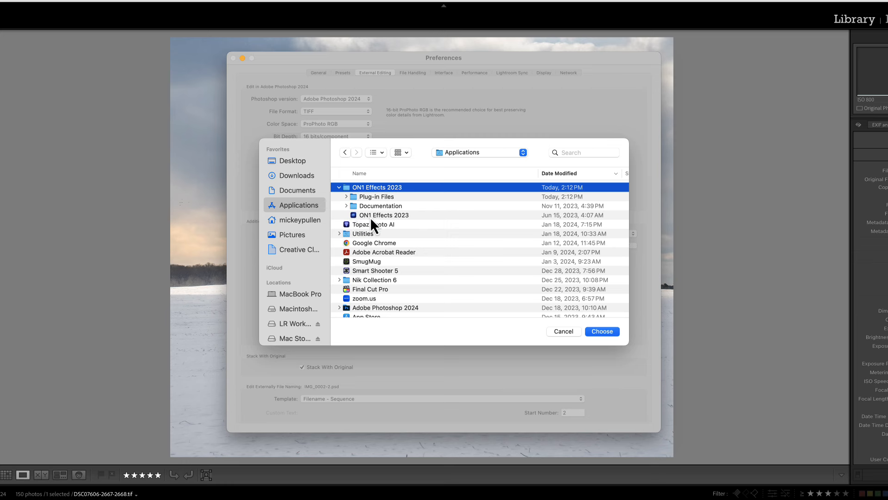
left_click(384, 215)
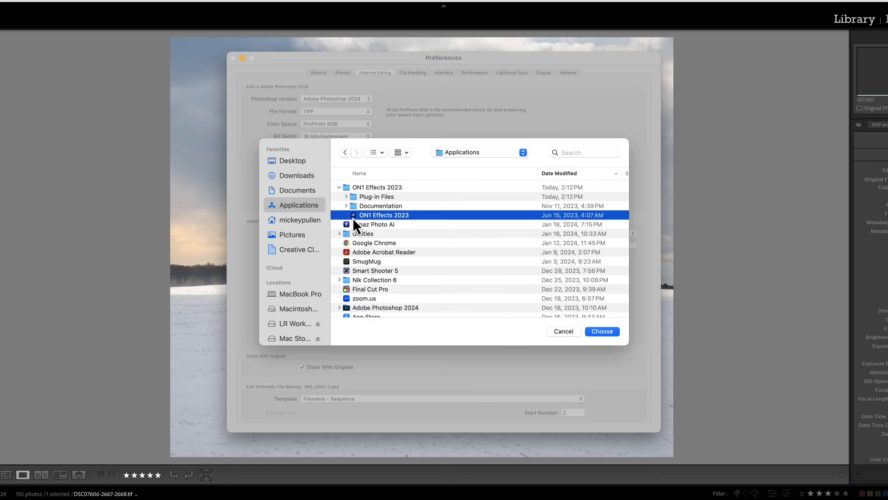
mouse_move(381, 226)
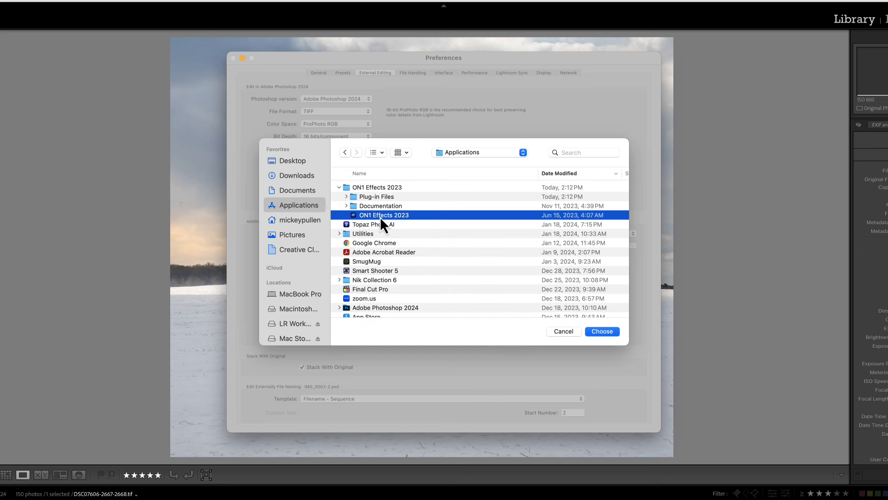
mouse_move(503, 188)
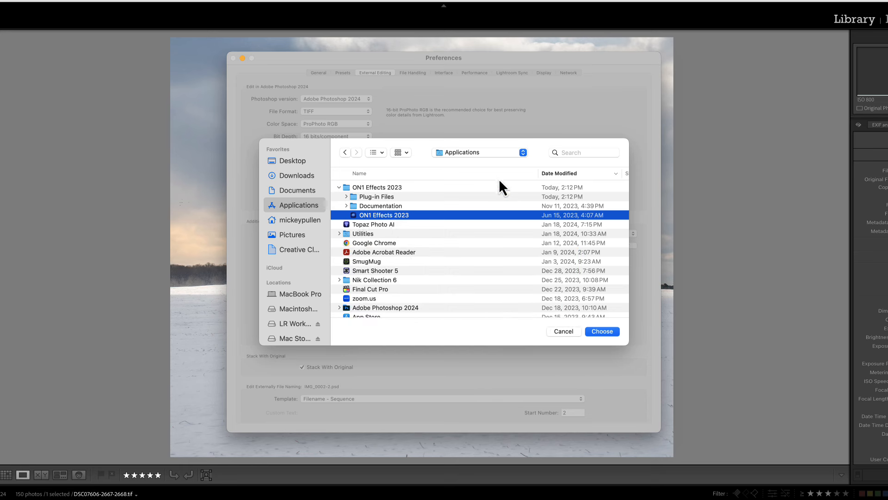
mouse_move(510, 184)
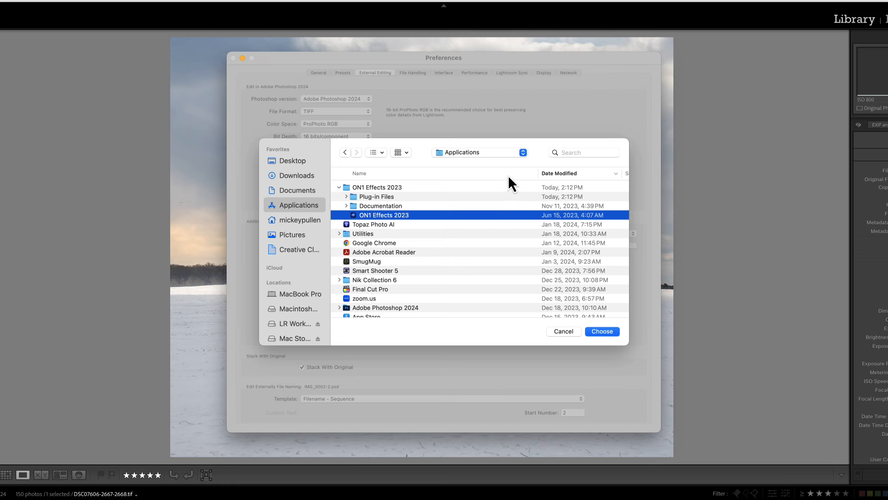
mouse_move(462, 218)
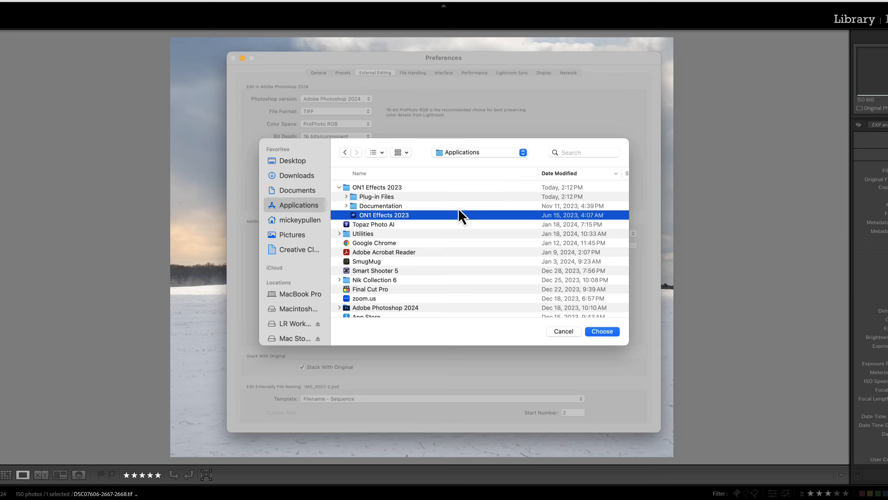
mouse_move(433, 243)
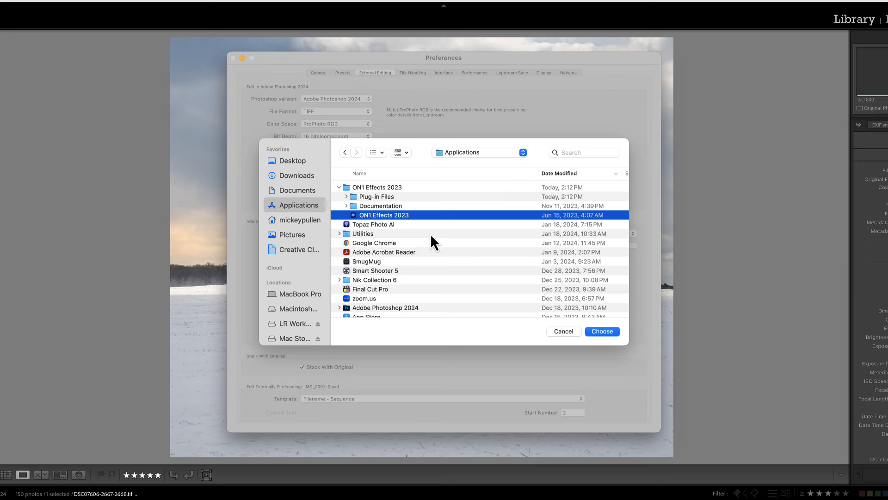
Confirm ON1 Effects 2023 as editor, keeping TIFF format and ProPhoto RGB colour space
left_click(601, 331)
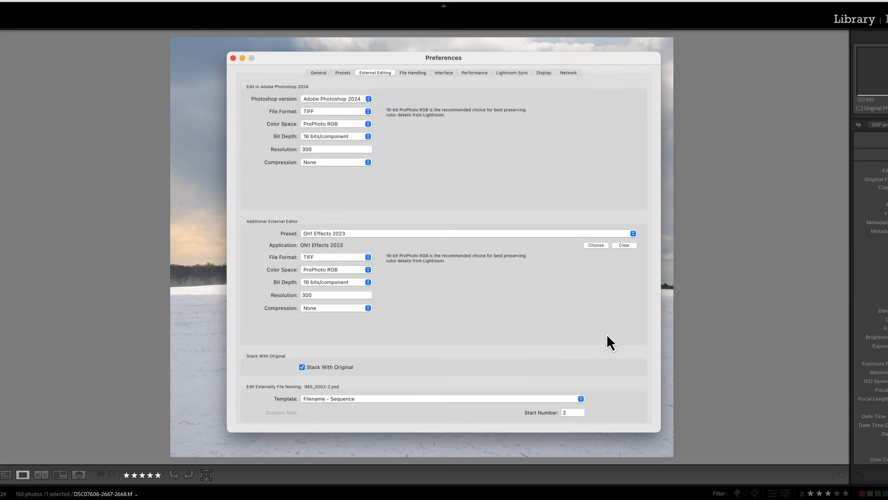
mouse_move(309, 255)
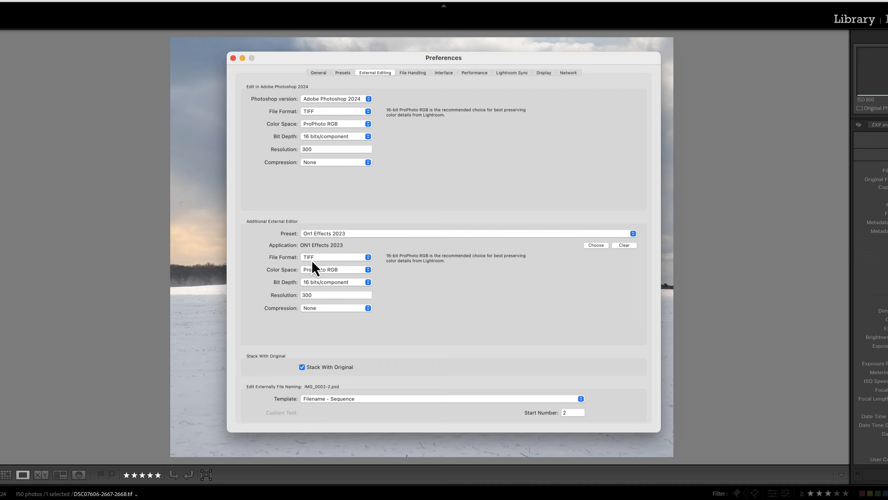
mouse_move(368, 272)
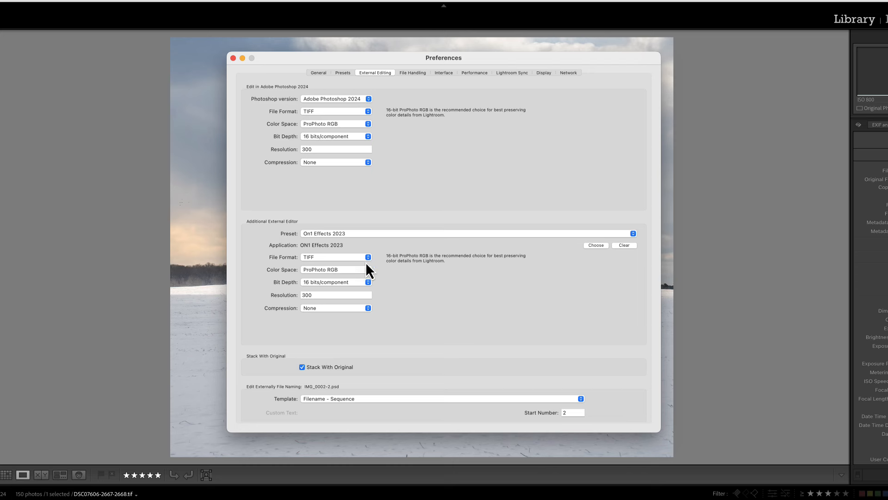
mouse_move(363, 262)
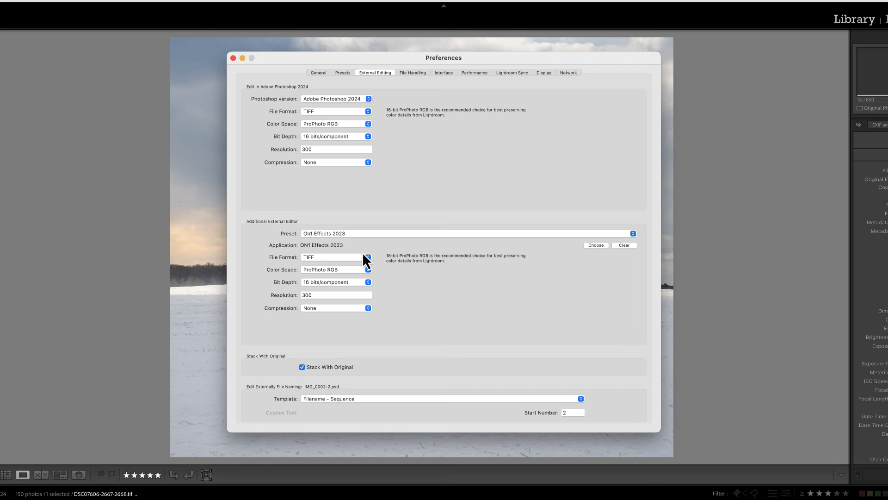
mouse_move(363, 259)
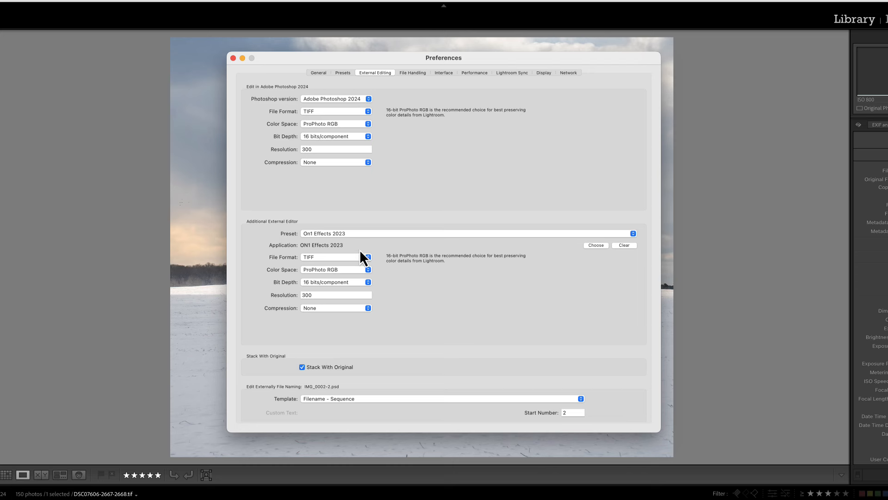
mouse_move(322, 344)
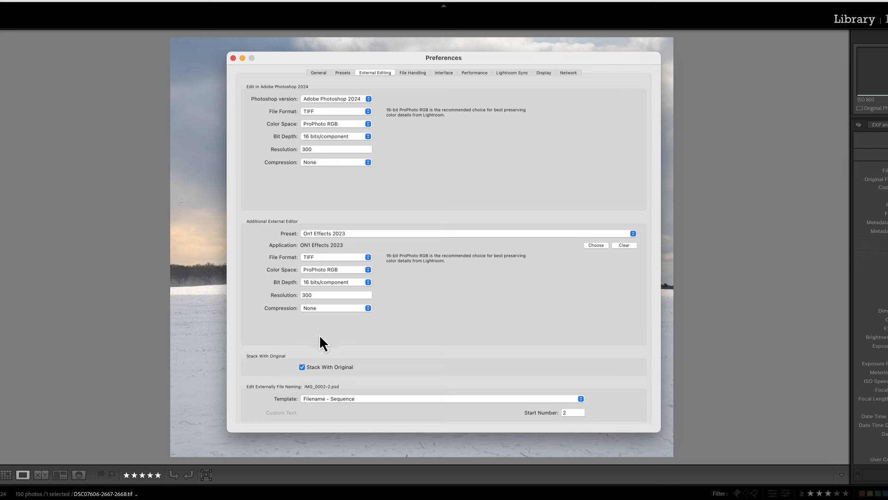
mouse_move(328, 266)
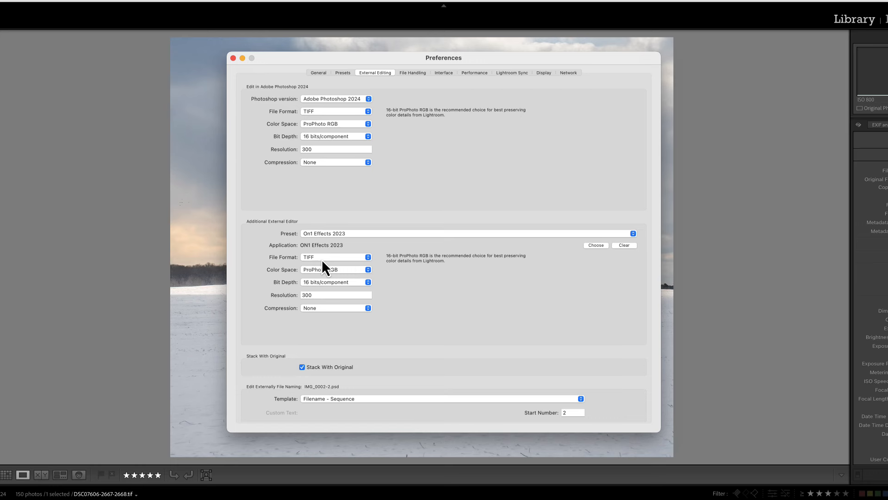
left_click(335, 256)
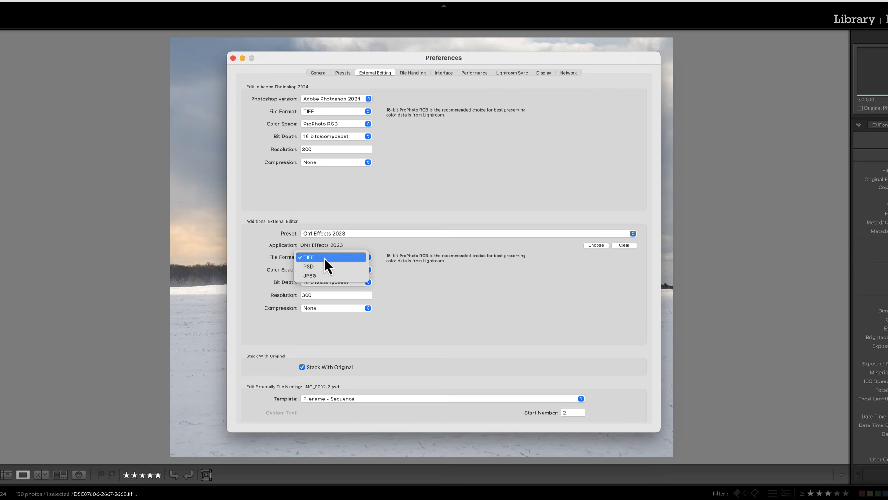
left_click(309, 256)
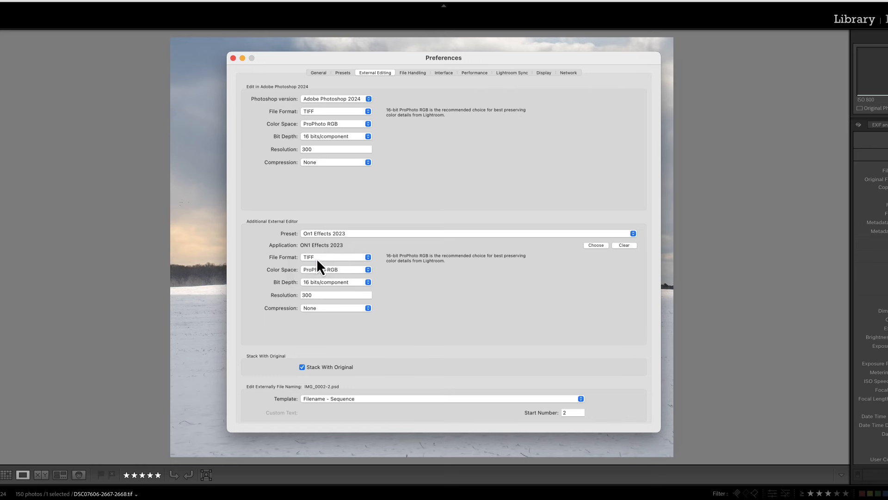
mouse_move(293, 265)
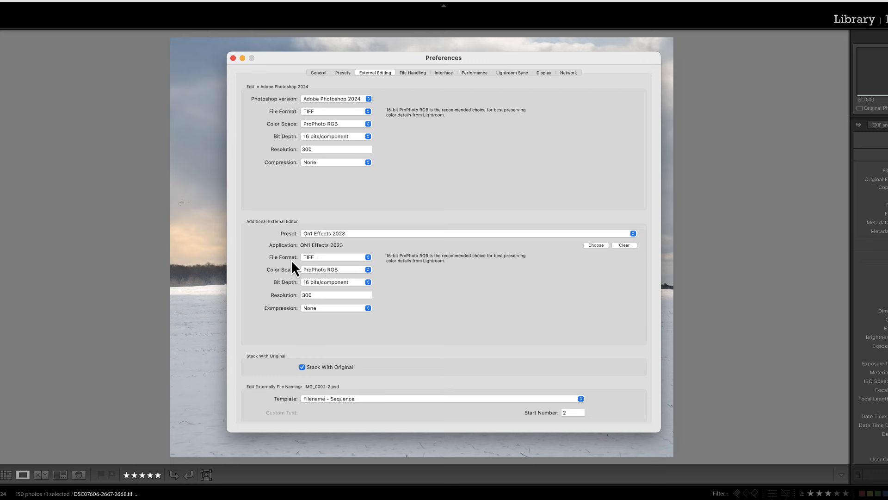
mouse_move(301, 278)
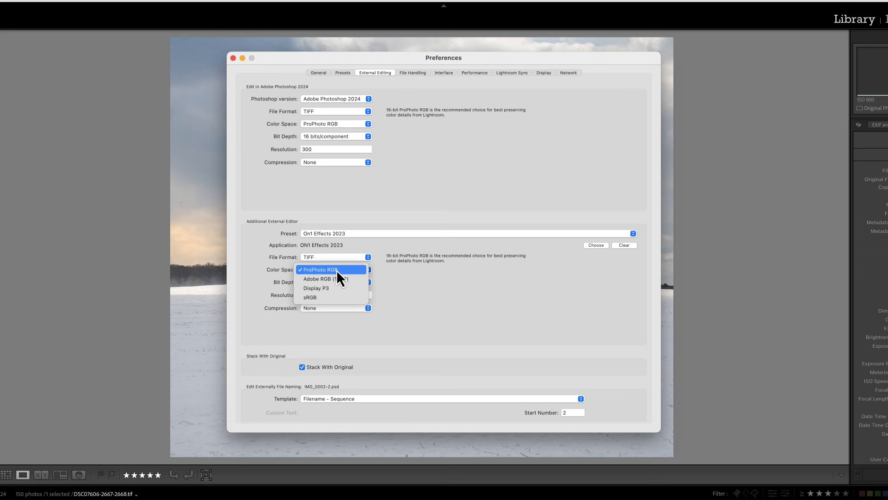
mouse_move(342, 281)
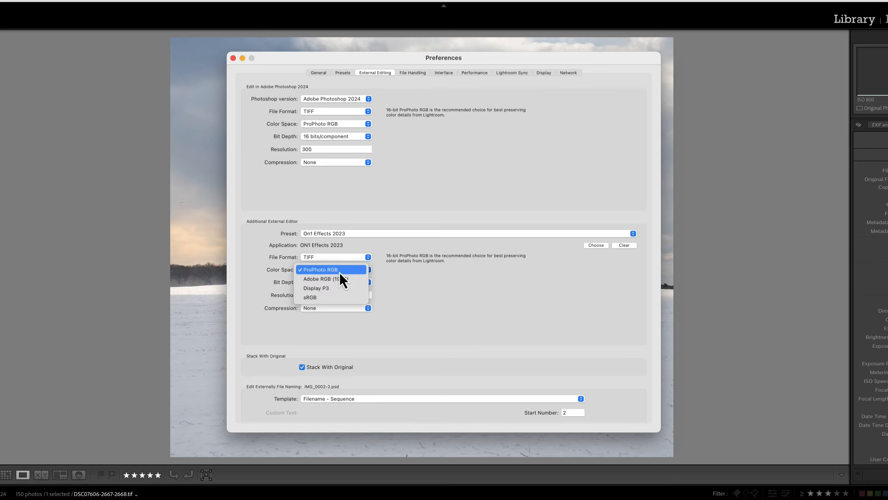
left_click(319, 270)
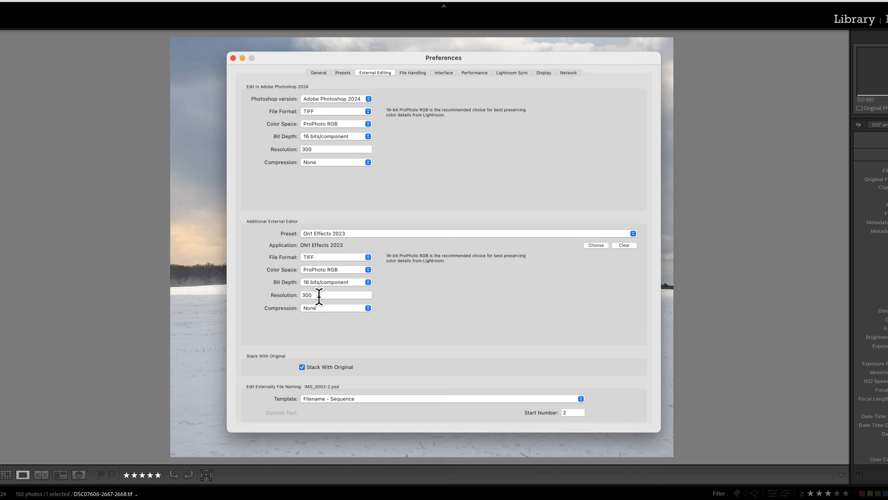
mouse_move(325, 320)
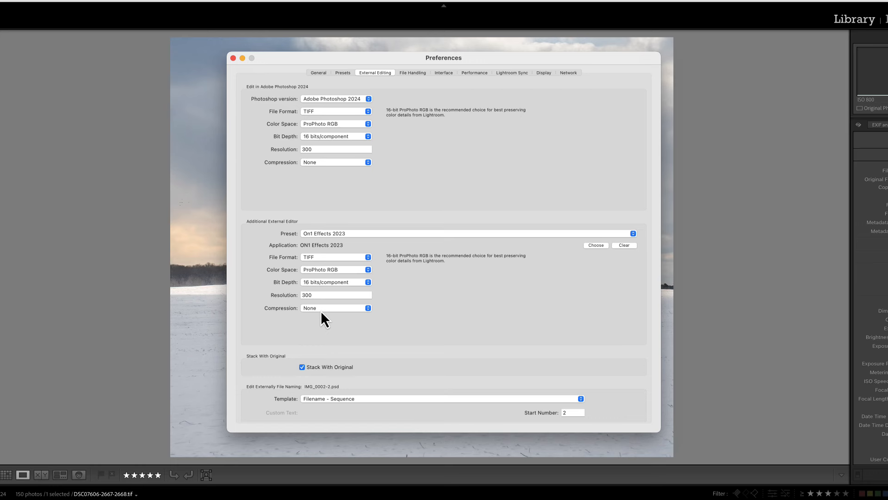
mouse_move(362, 314)
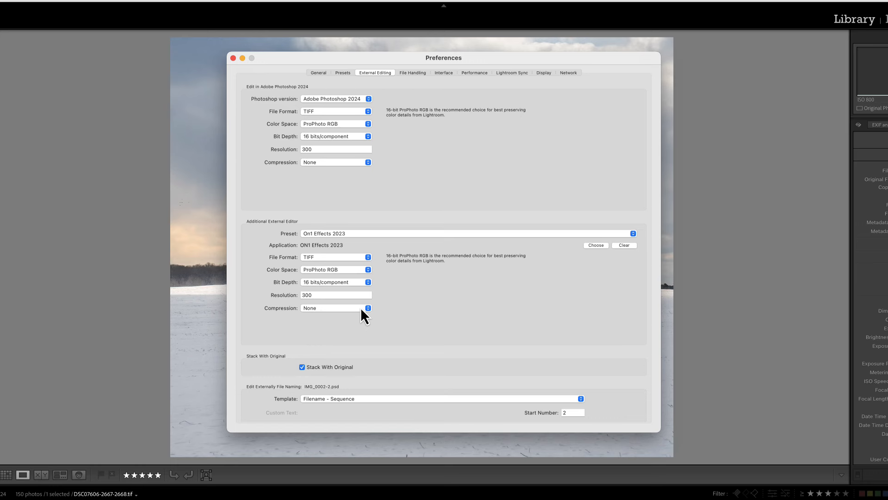
mouse_move(392, 259)
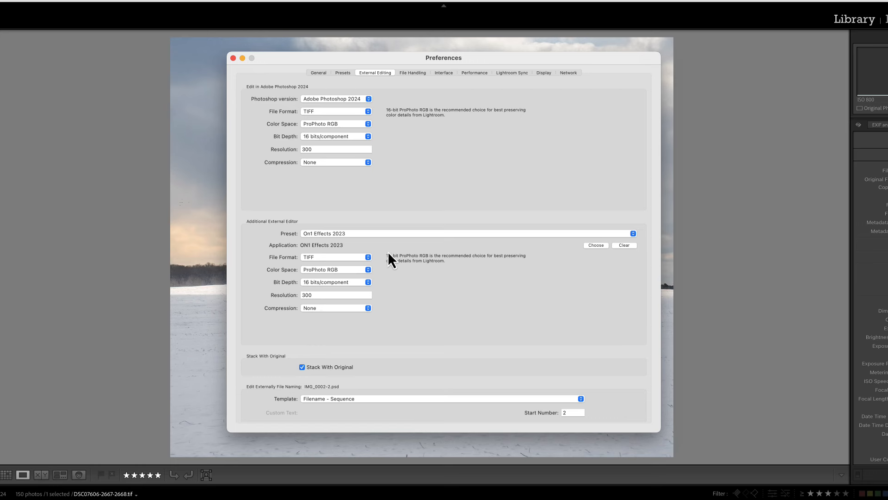
mouse_move(343, 240)
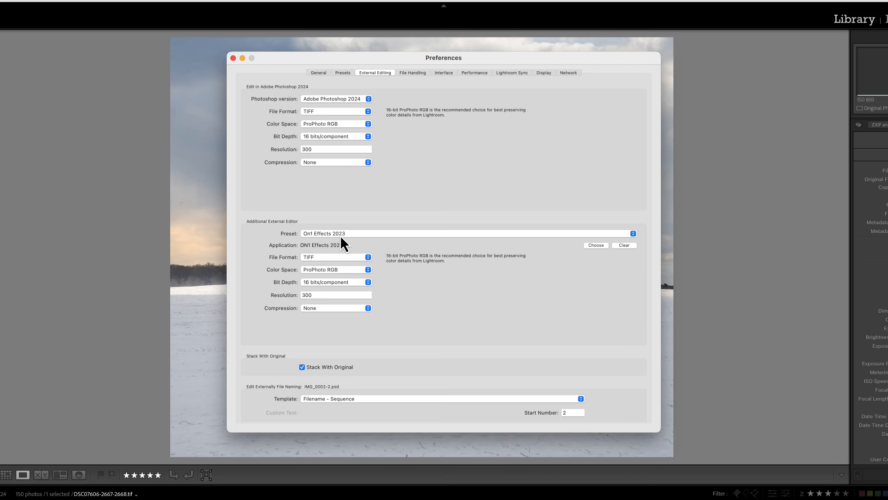
mouse_move(312, 242)
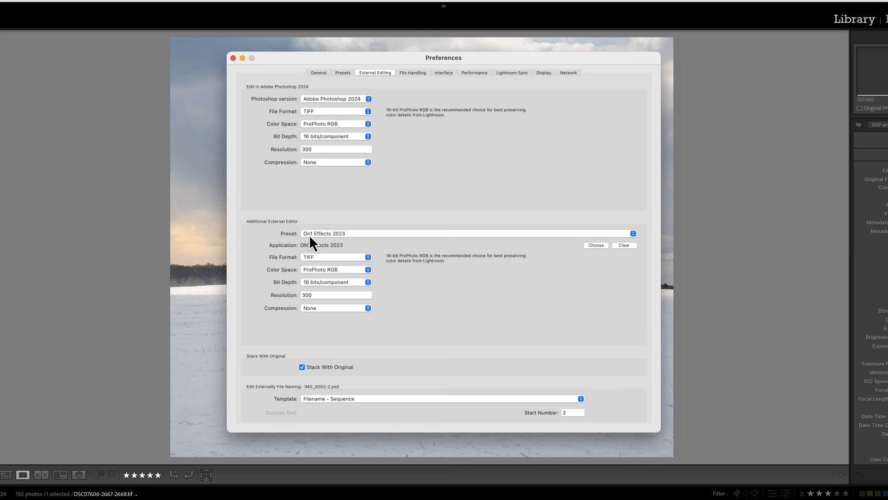
mouse_move(359, 243)
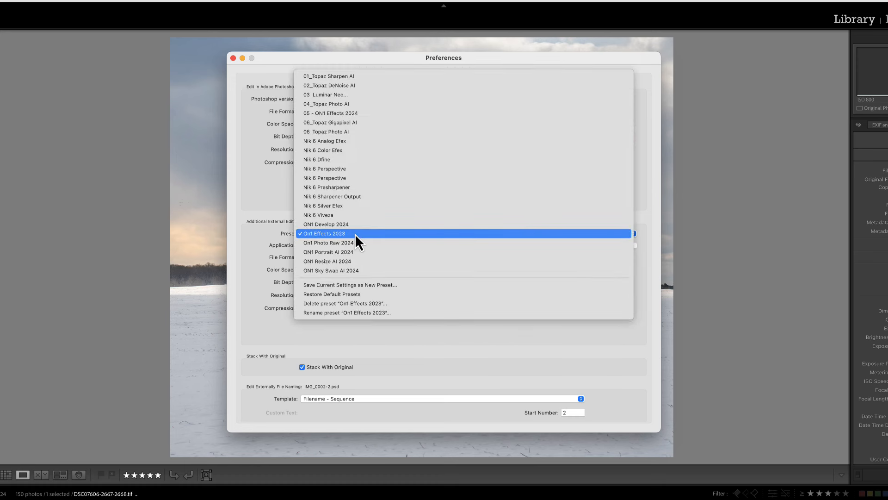
mouse_move(347, 313)
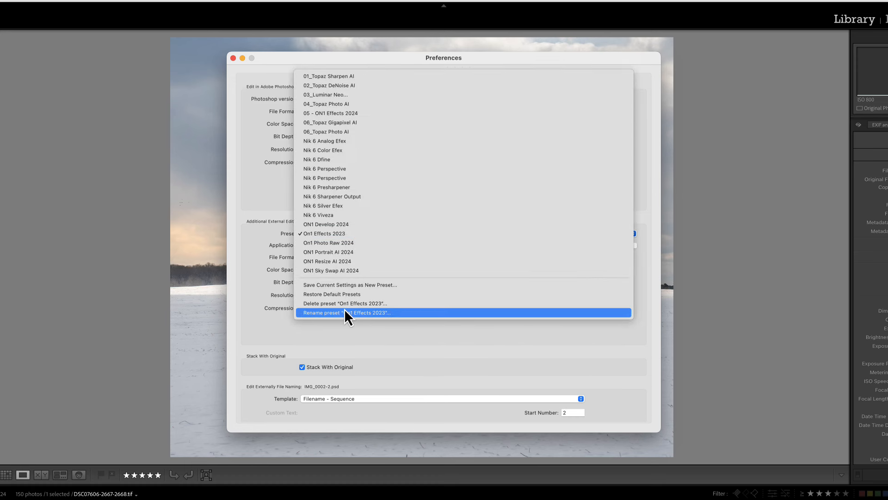
mouse_move(348, 284)
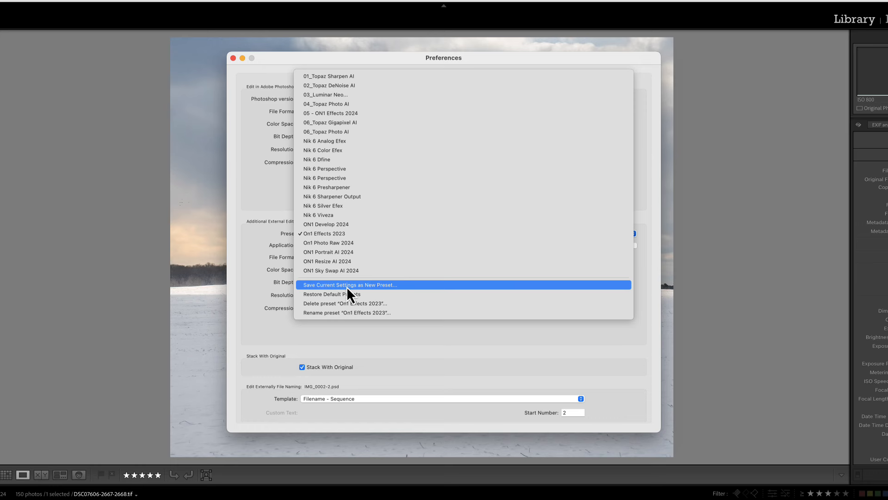
Save the ON1 settings as a new external editor preset named 'Effects 2023'
left_click(350, 284)
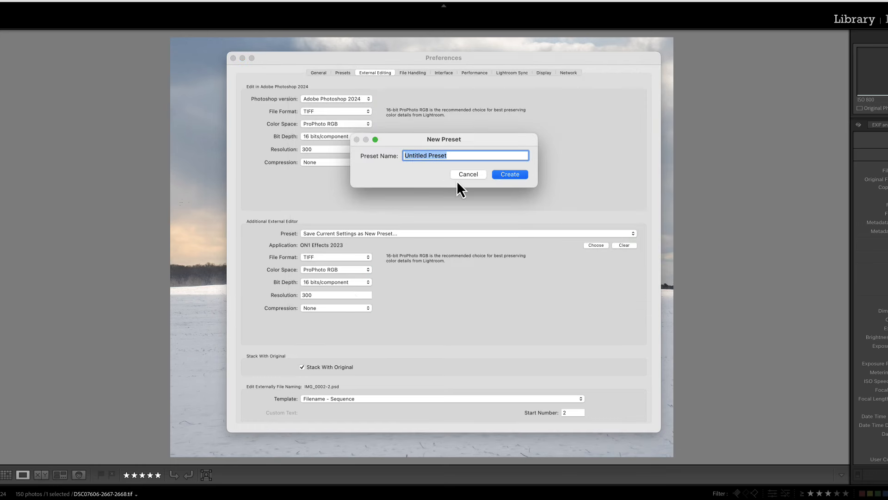
type("E")
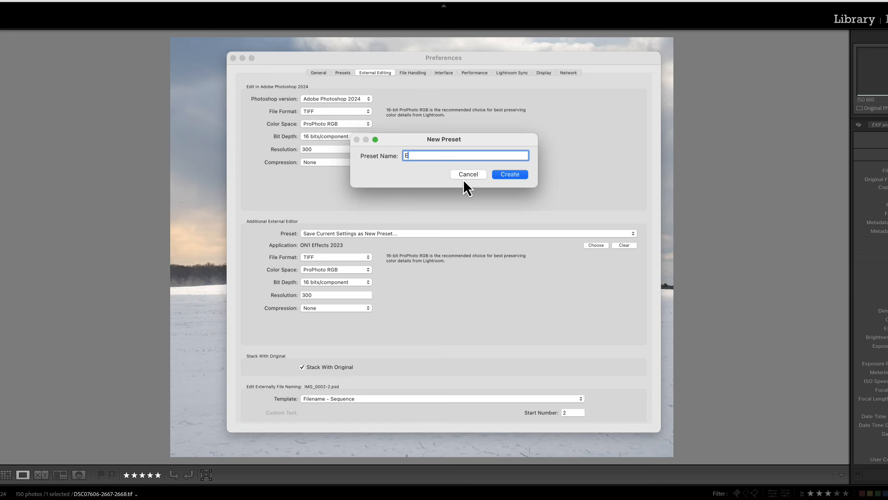
type("ffect")
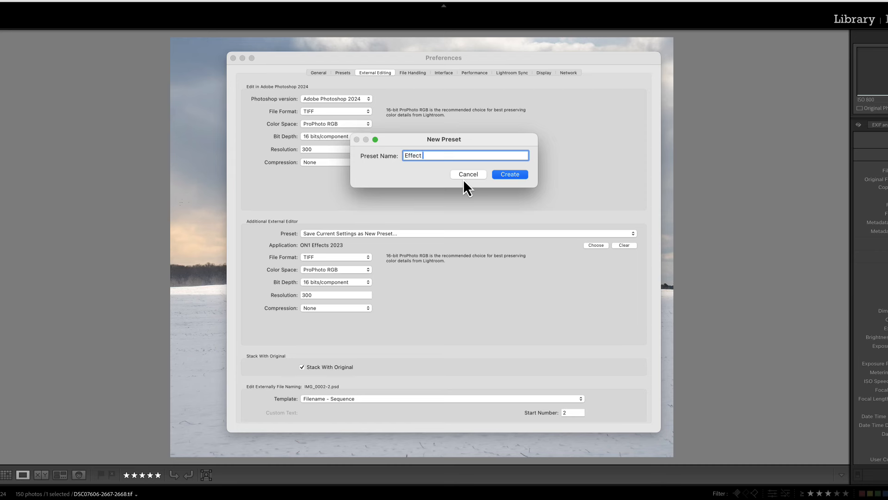
type("2023")
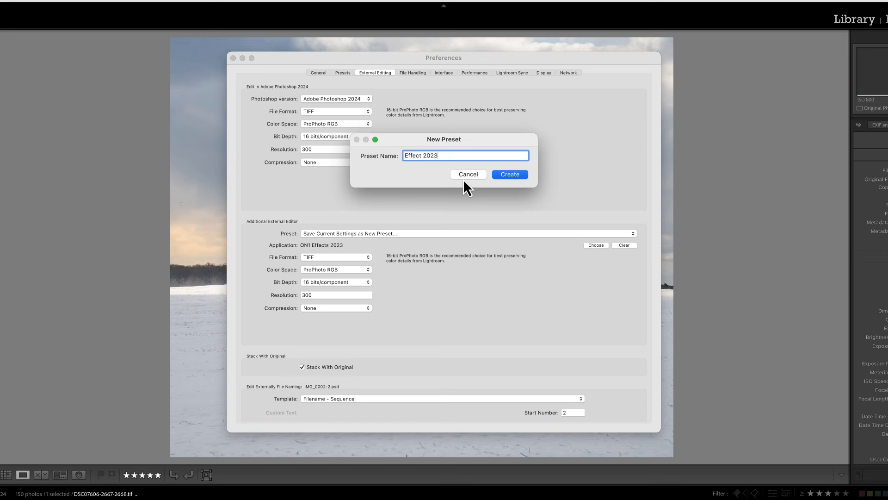
mouse_move(422, 155)
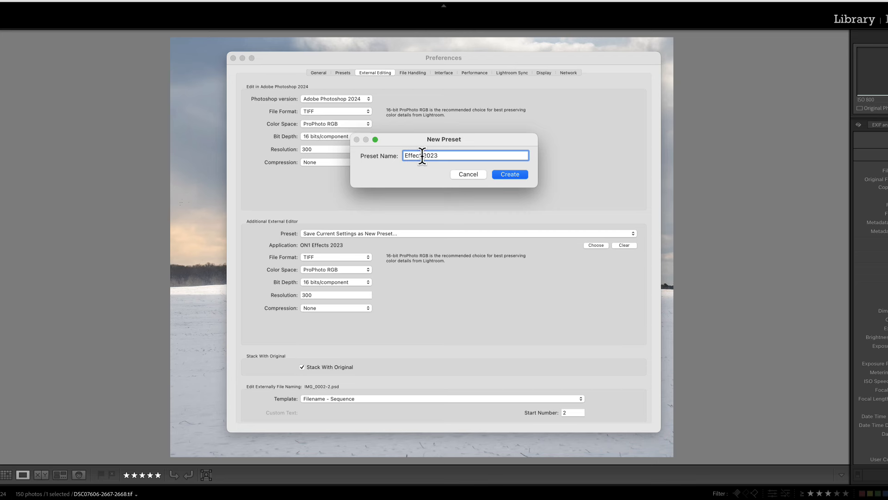
left_click(509, 174)
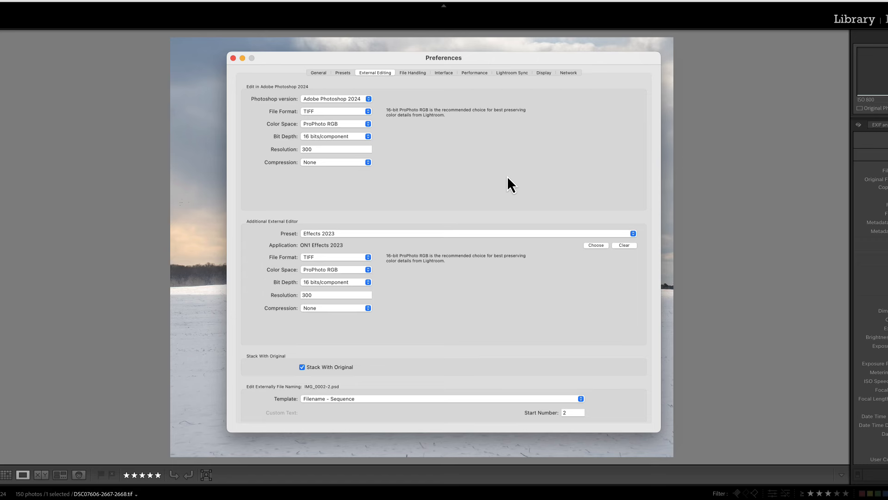
mouse_move(251, 96)
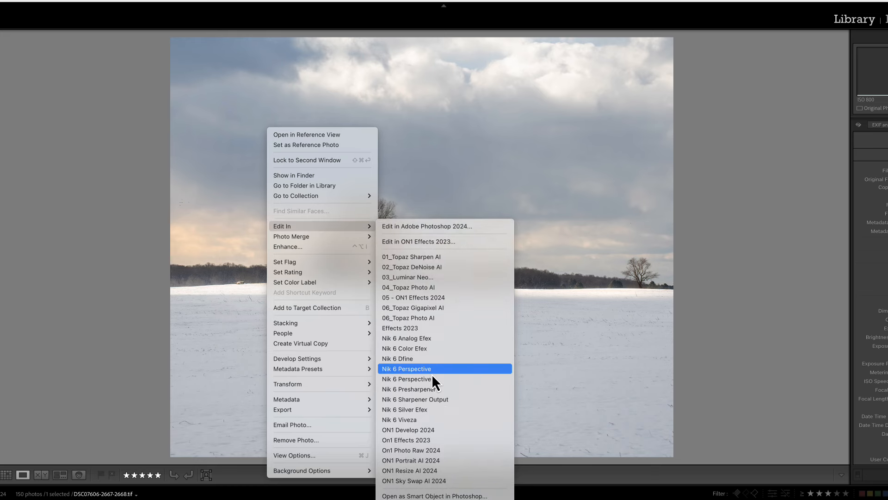
mouse_move(411, 328)
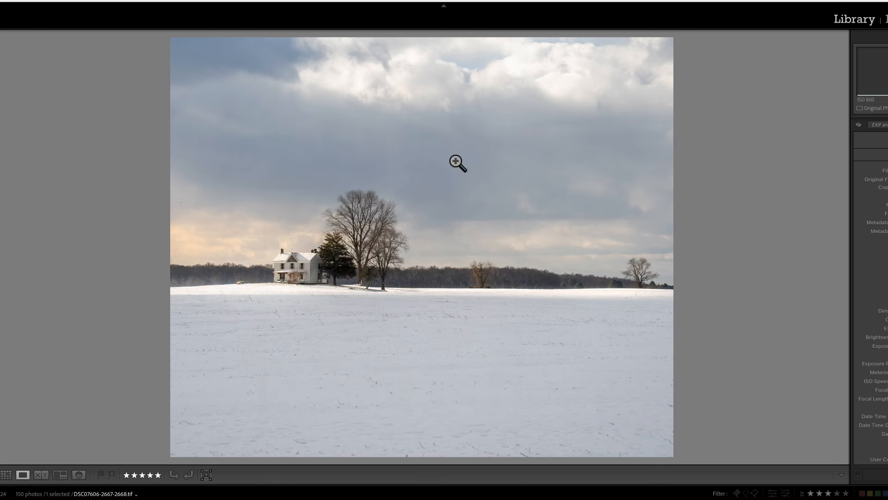
mouse_move(582, 231)
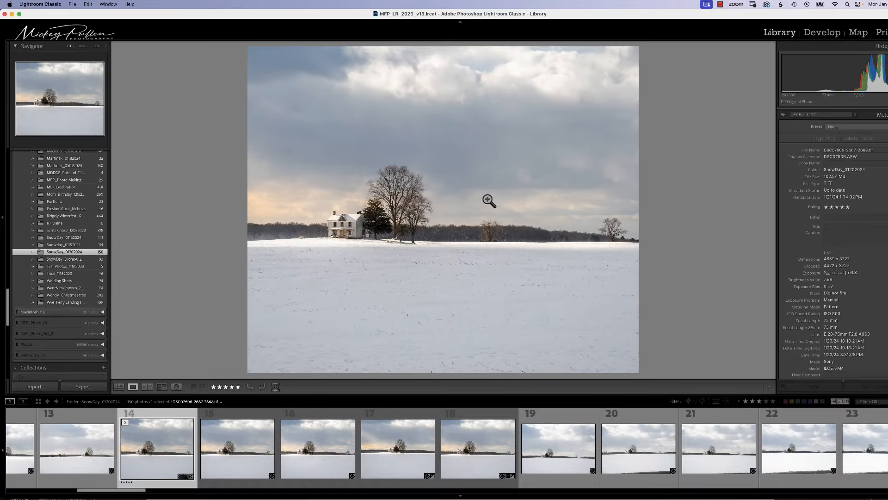
mouse_move(312, 155)
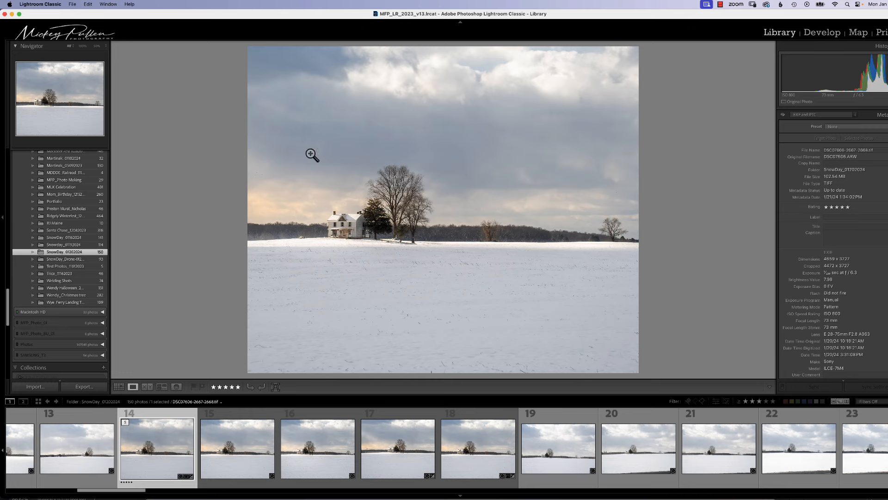
mouse_move(139, 106)
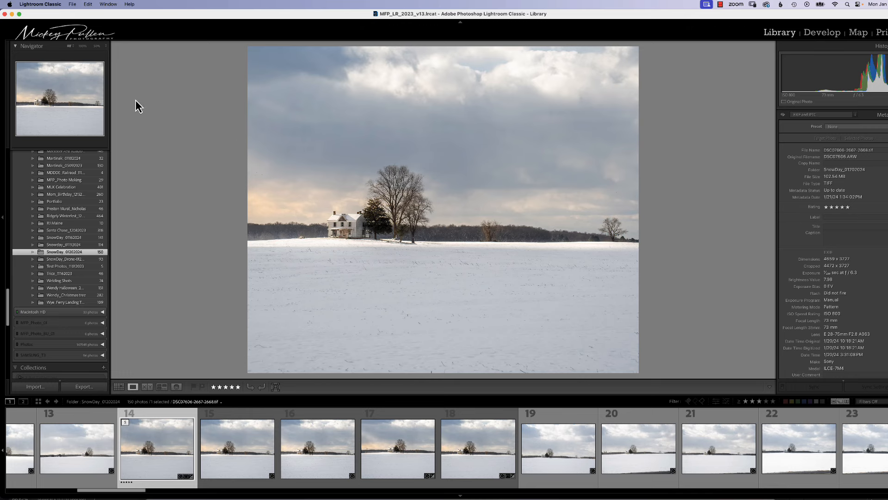
mouse_move(91, 19)
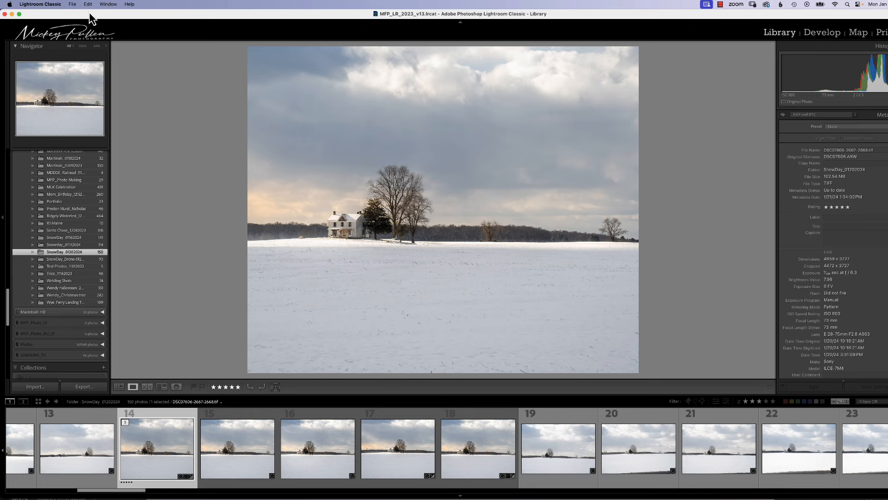
left_click(88, 4)
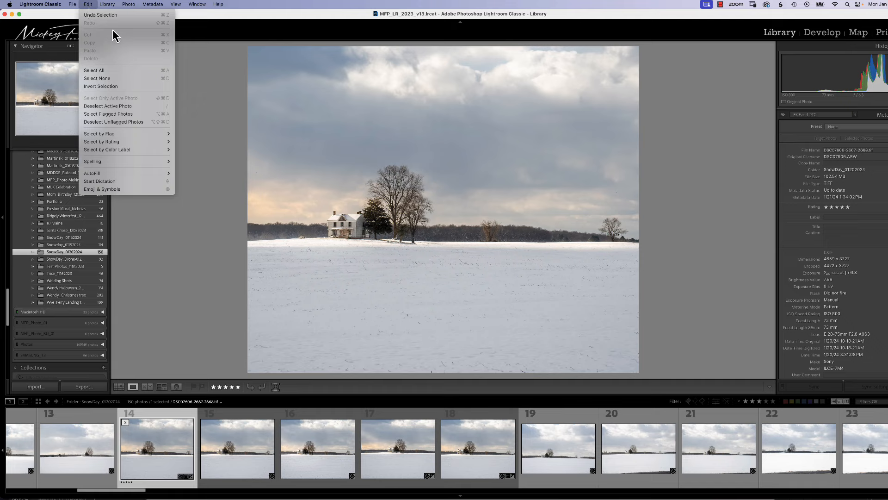
left_click(129, 3)
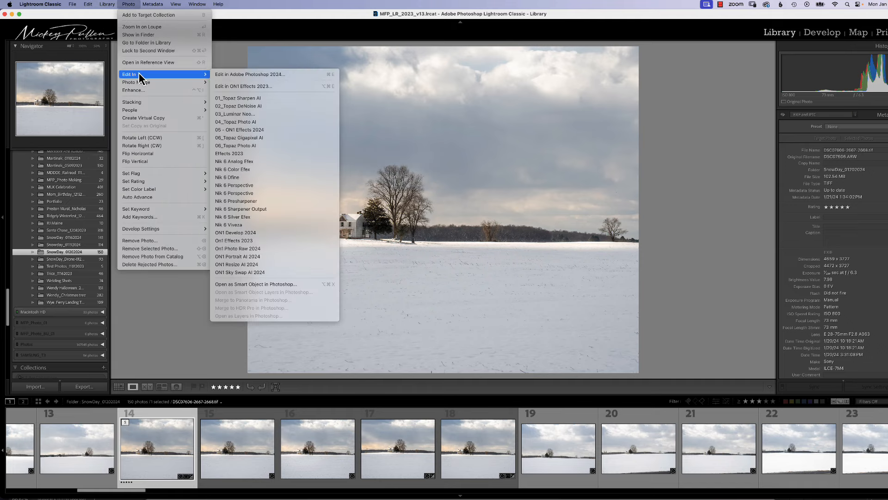
mouse_move(213, 79)
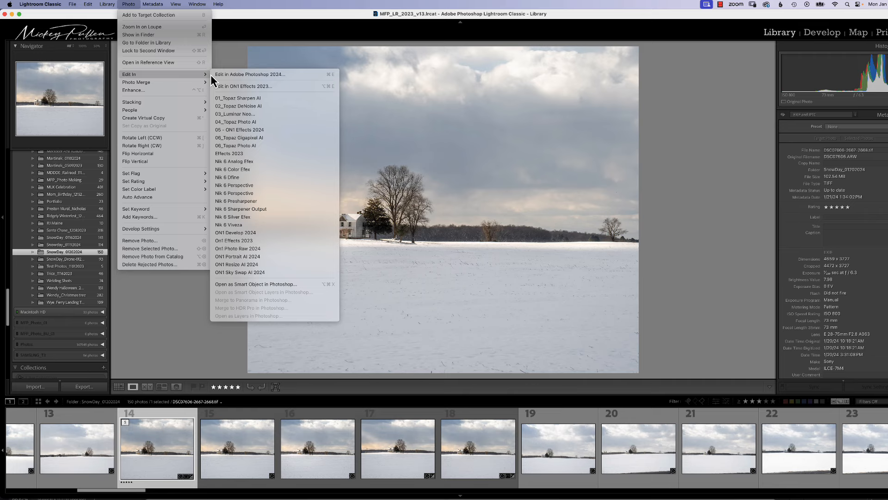
mouse_move(237, 138)
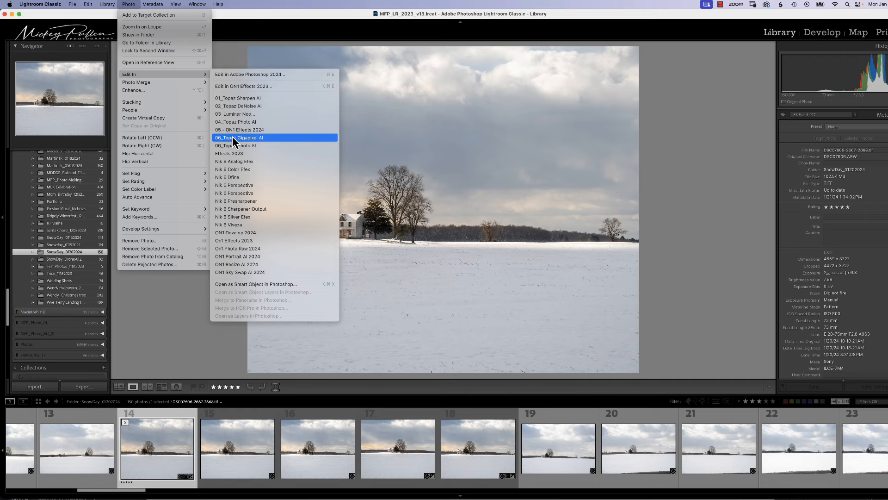
mouse_move(229, 154)
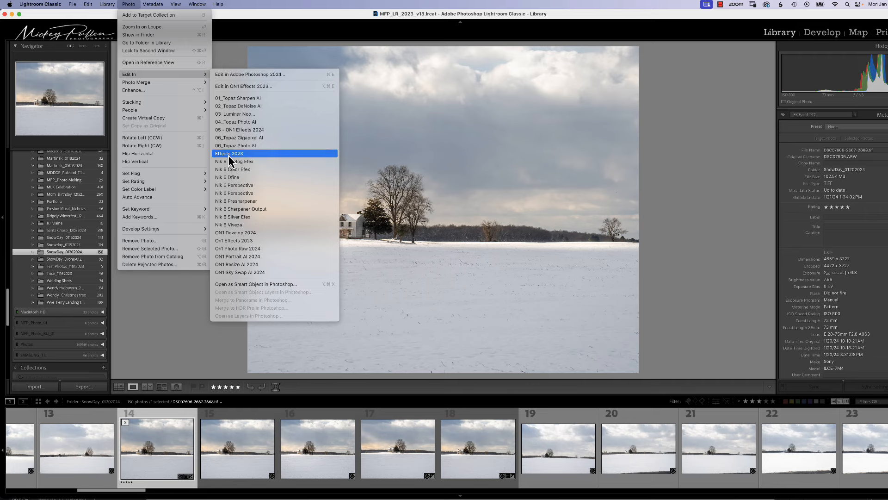
mouse_move(238, 256)
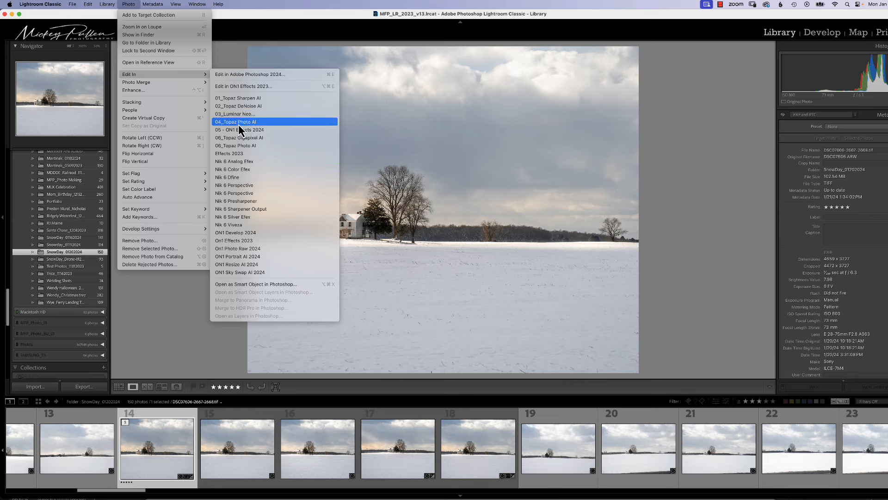
mouse_move(244, 98)
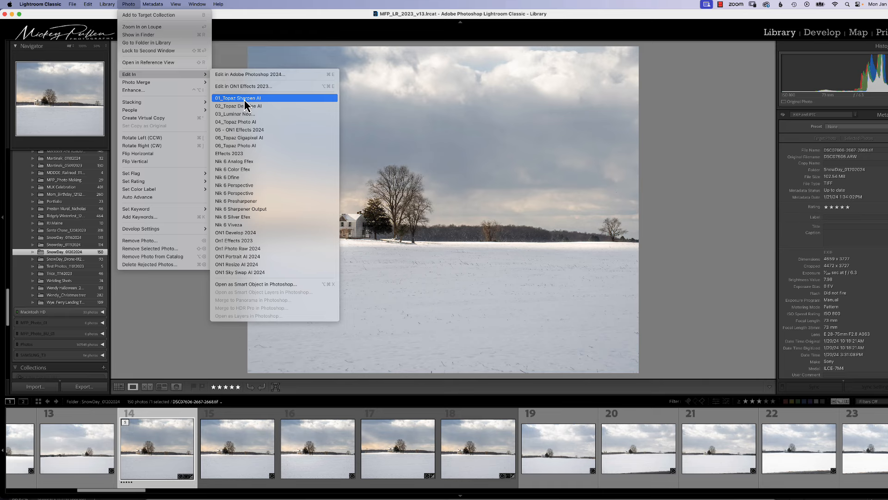
mouse_move(226, 138)
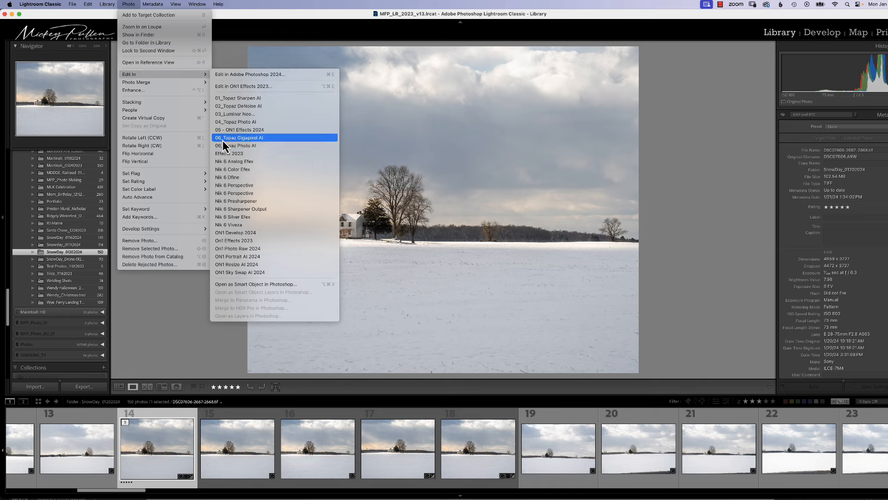
mouse_move(224, 145)
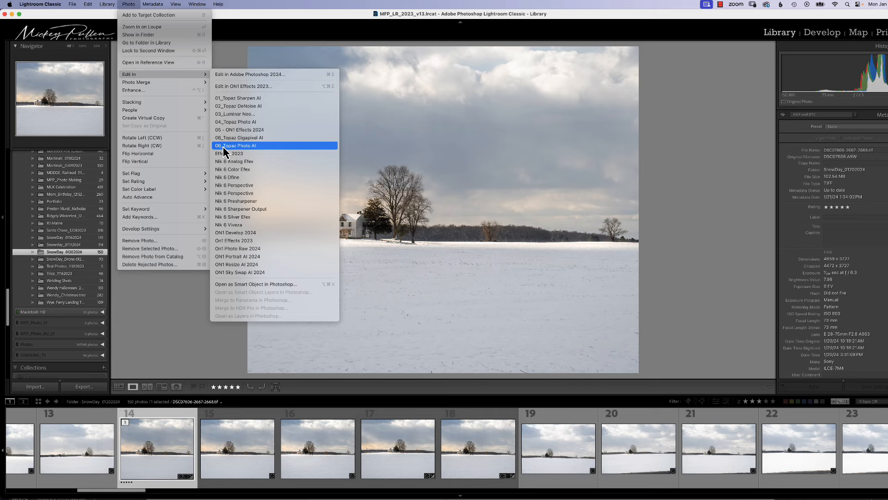
mouse_move(365, 157)
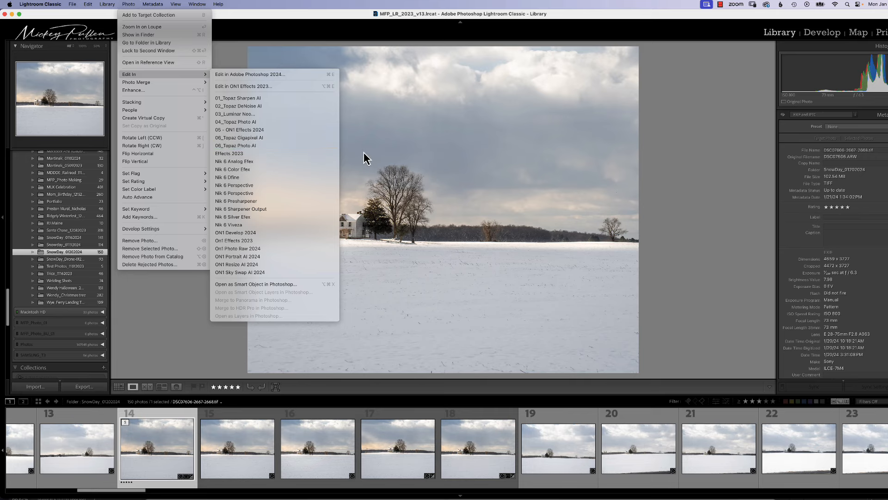
left_click(39, 4)
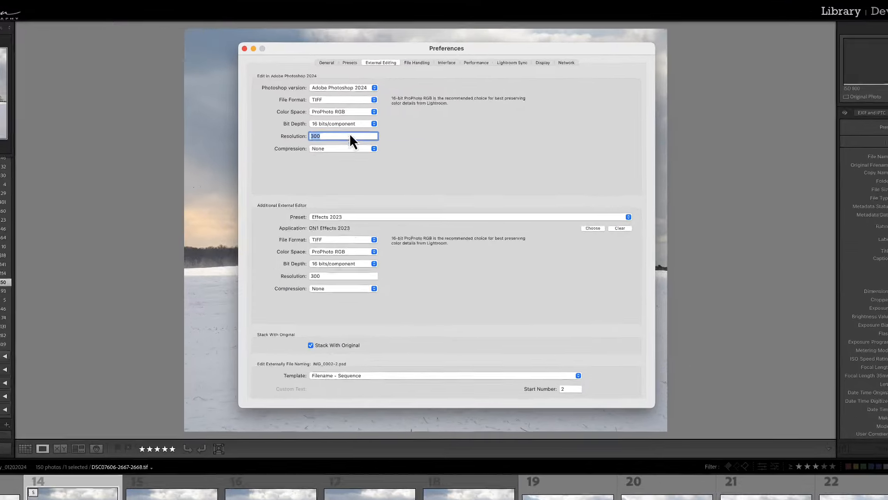
Select the 06_Topaz Photo AI preset and begin renaming it to 07_Topaz Photo AI
left_click(627, 217)
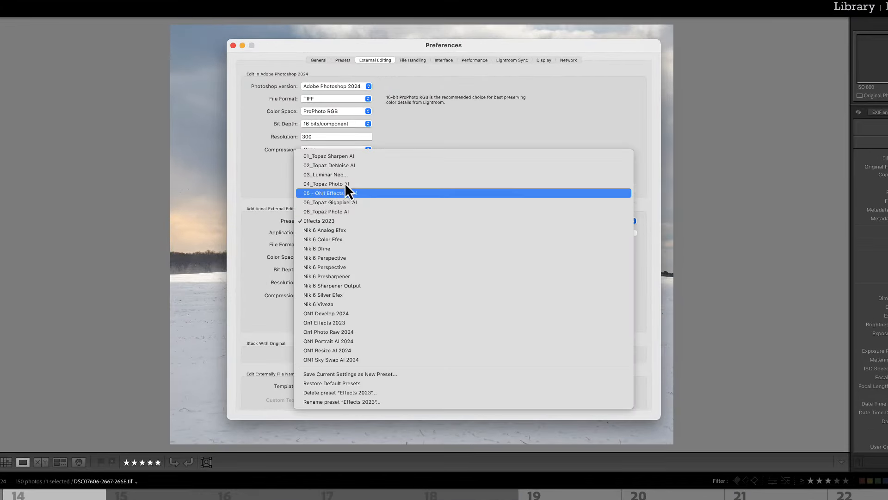
mouse_move(357, 221)
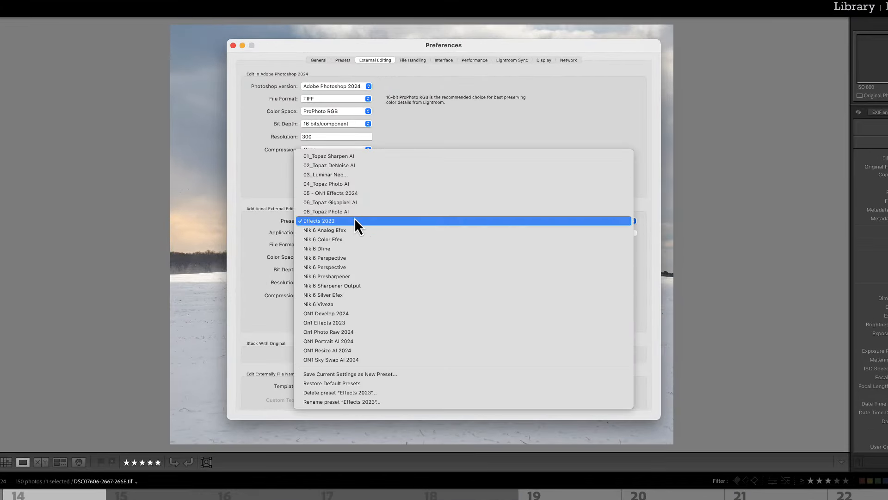
mouse_move(337, 211)
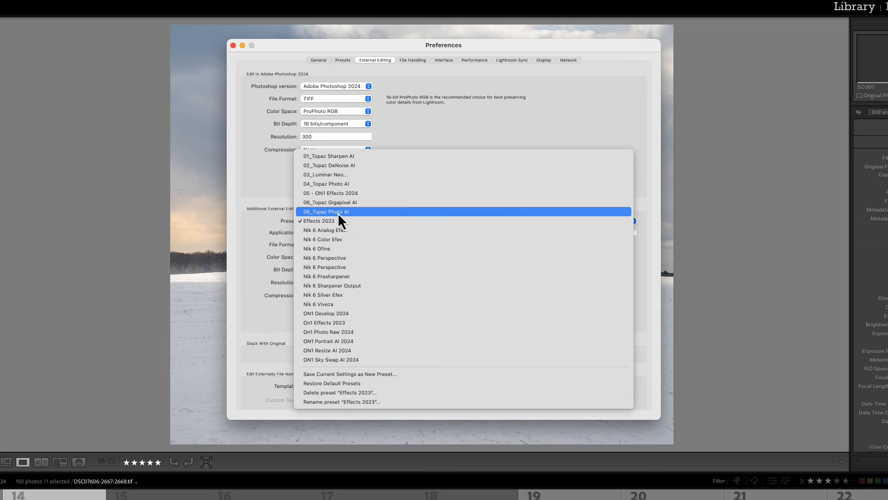
left_click(326, 211)
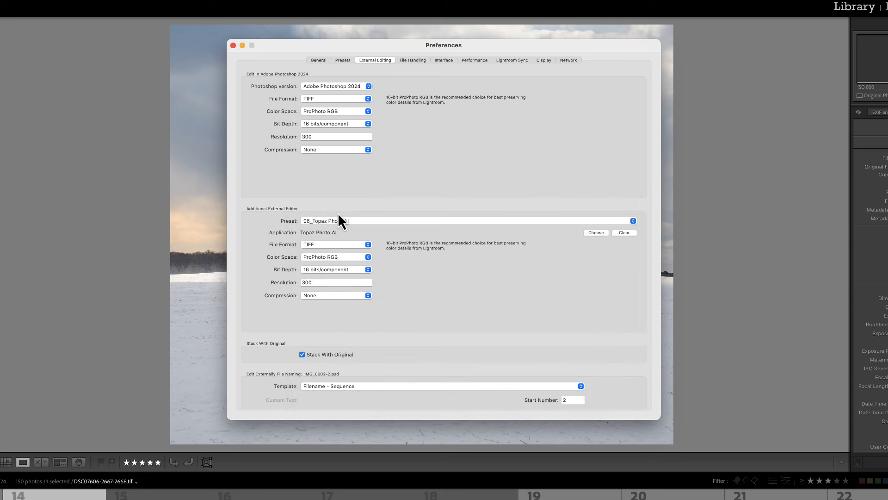
mouse_move(357, 230)
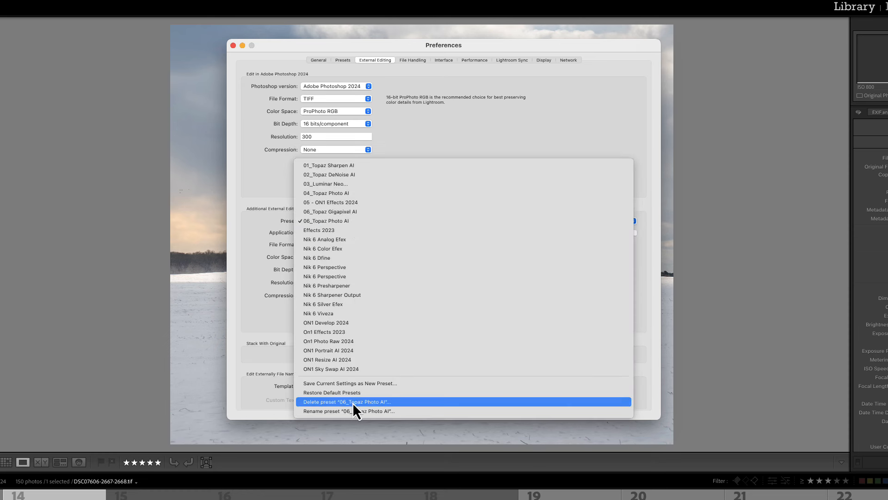
left_click(347, 410)
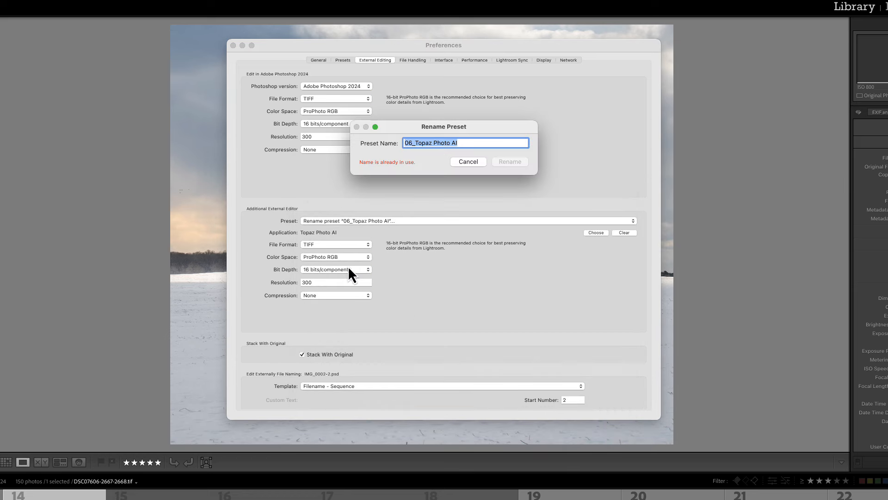
mouse_move(385, 174)
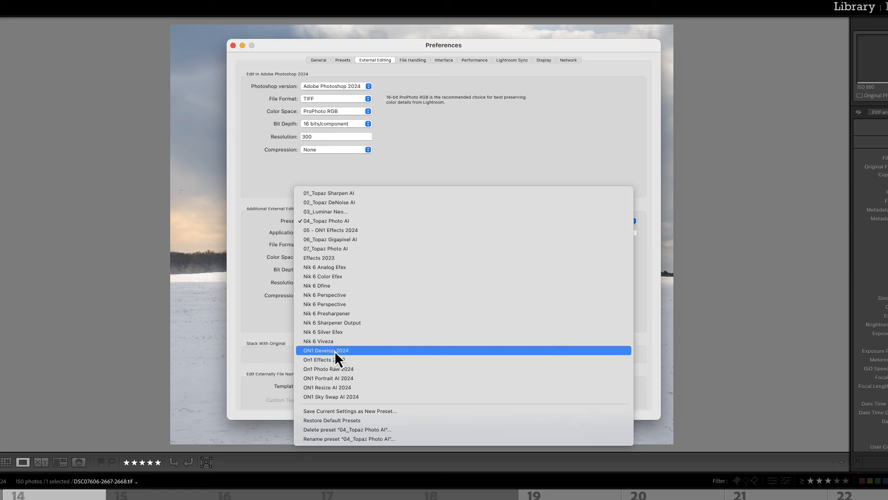
mouse_move(345, 267)
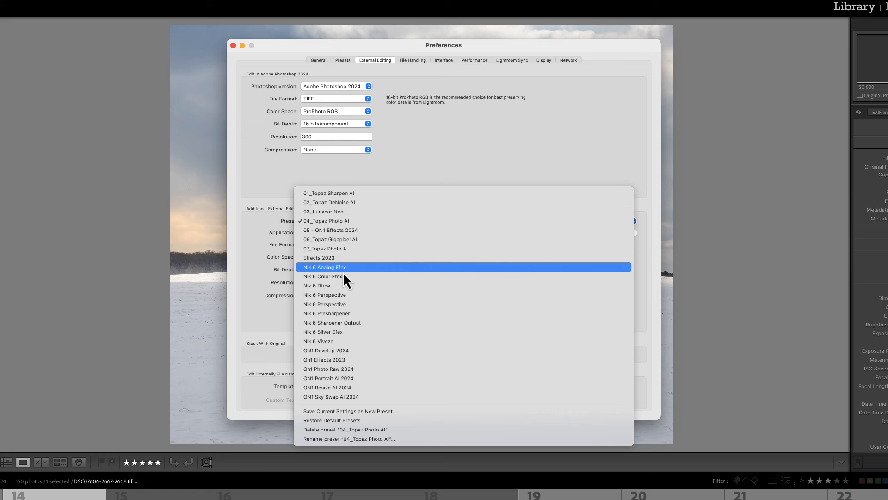
mouse_move(337, 211)
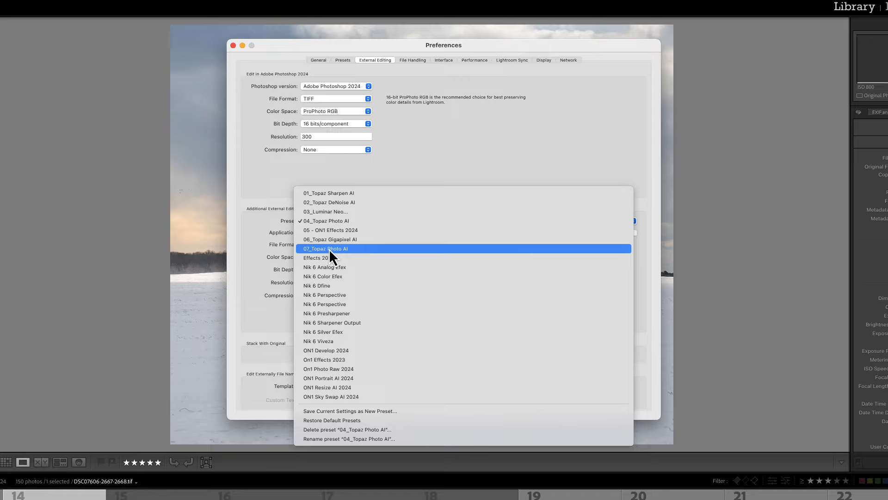
Select the renamed 07_Topaz Photo AI preset as the additional external editor
left_click(327, 220)
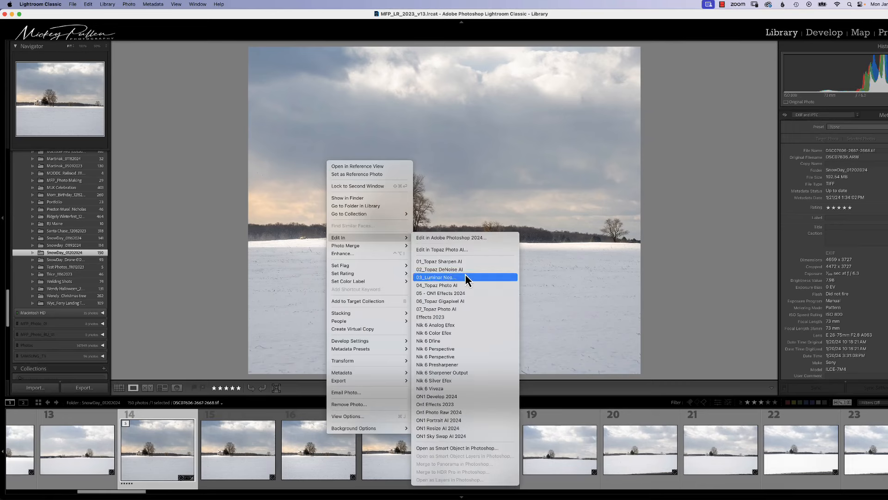
mouse_move(487, 212)
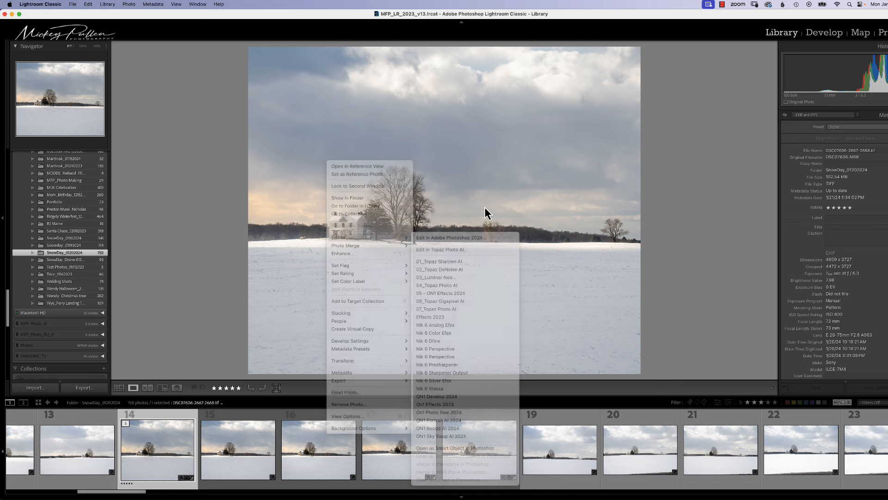